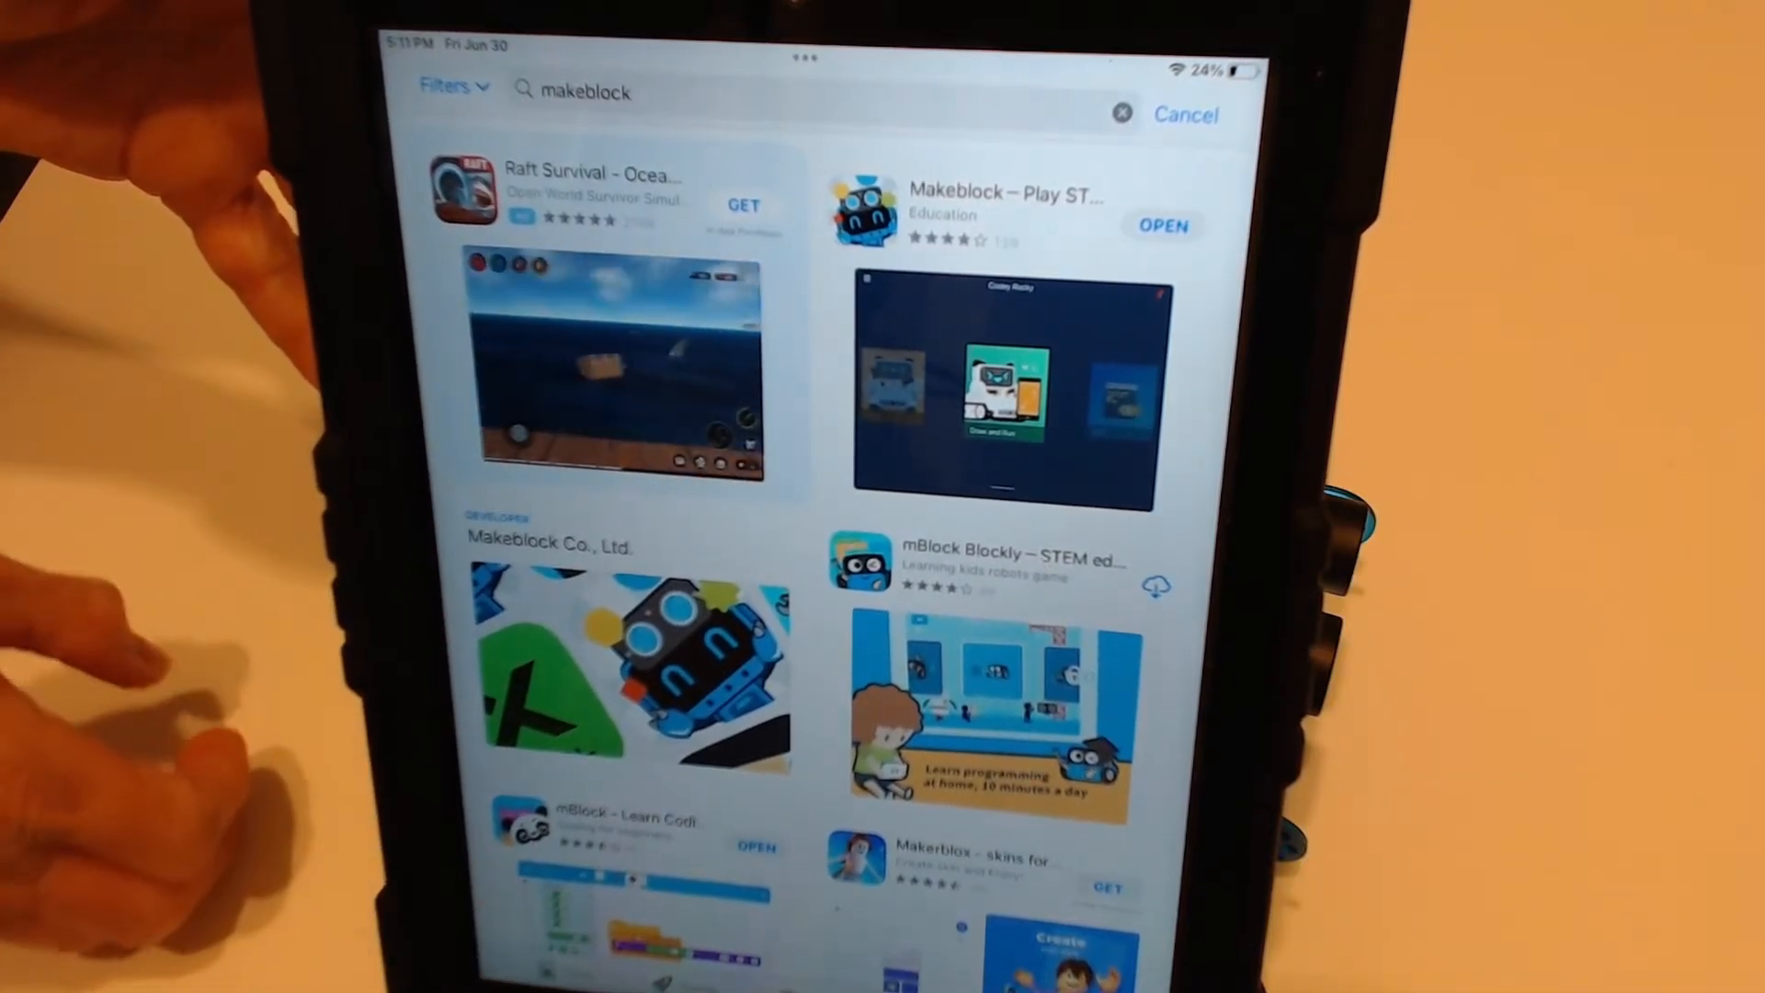
- Launch the Makeblock app from its App Store listing to reach the Play screen
{"action": "left_click", "coordinate": [1162, 224]}
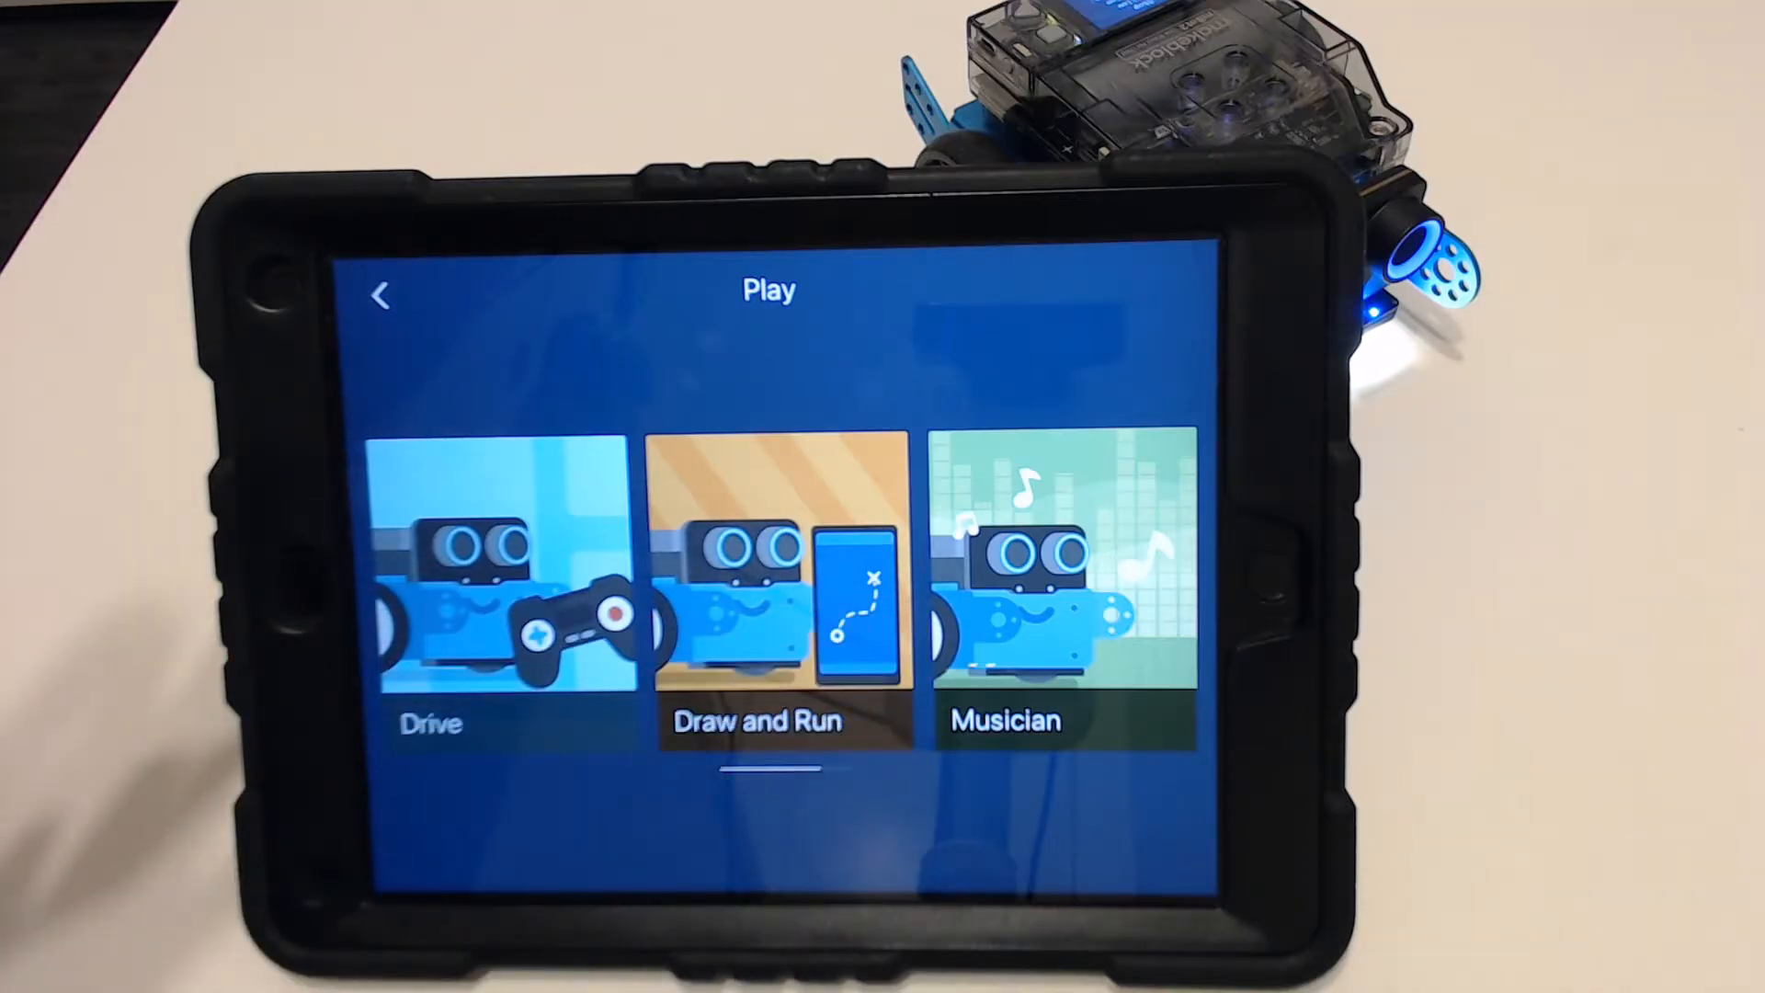
- Go from the Play screen to the CyberPi device settings page
{"action": "left_click", "coordinate": [513, 563]}
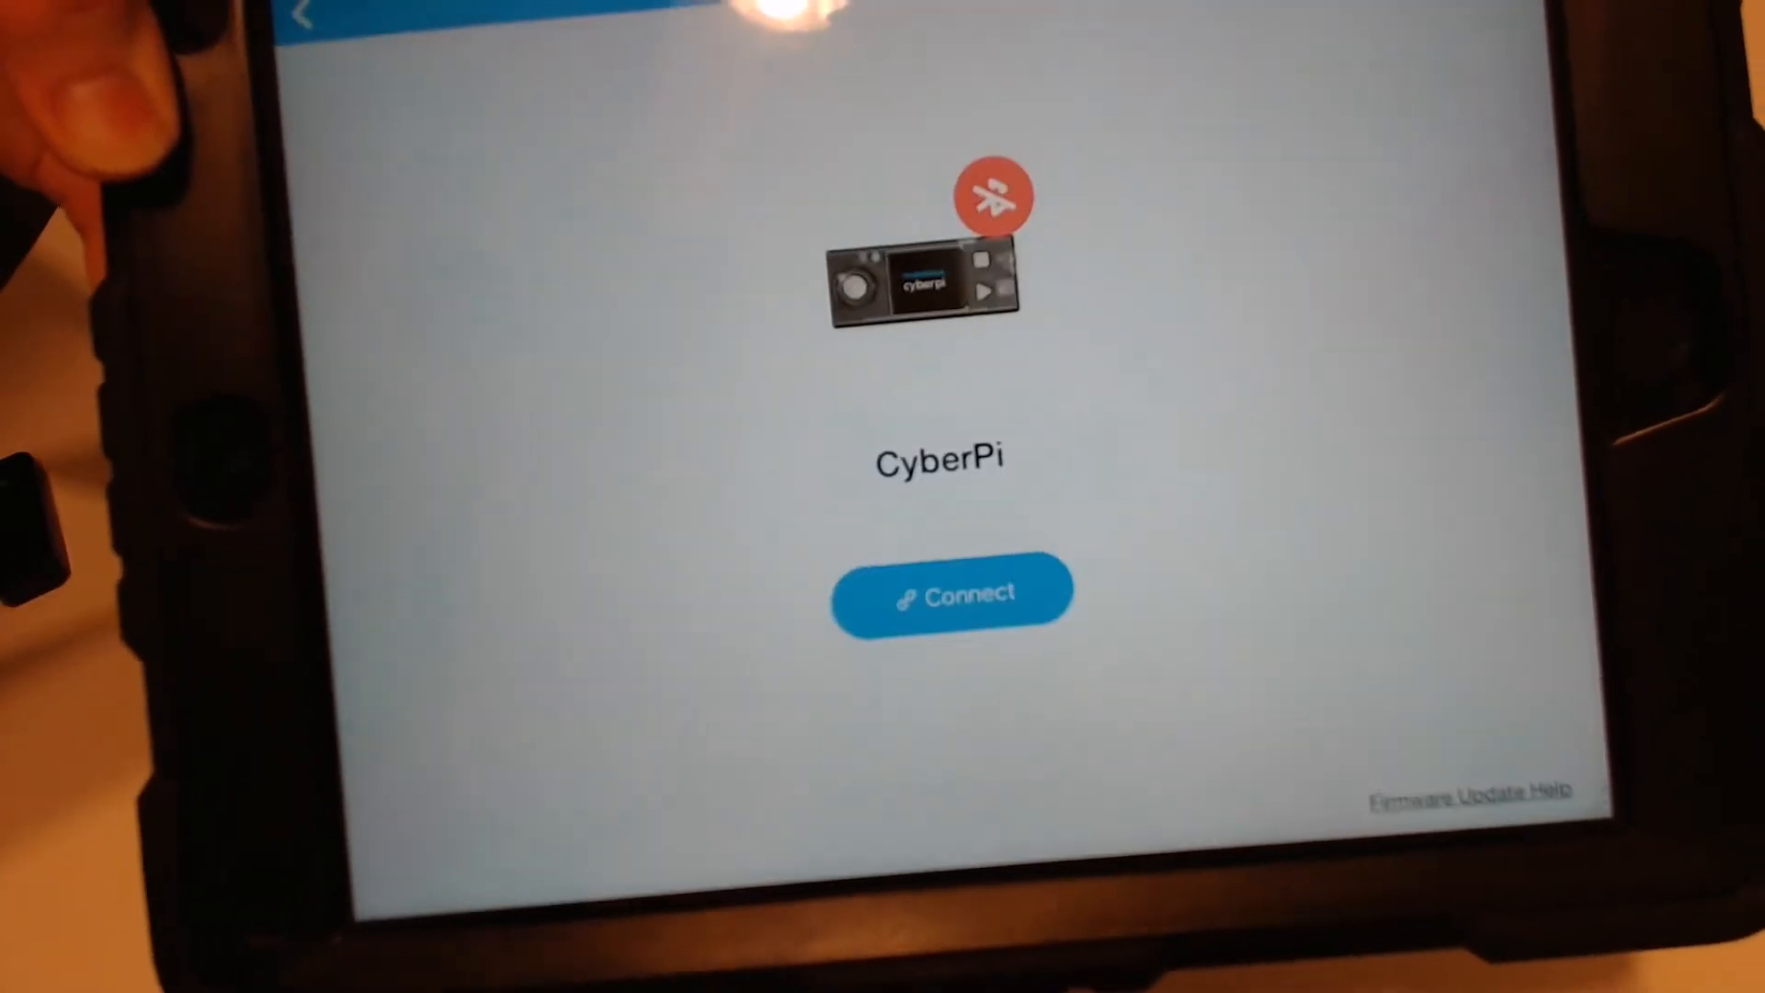
- Connect the CyberPi to the iPad over Bluetooth
{"action": "left_click", "coordinate": [955, 594]}
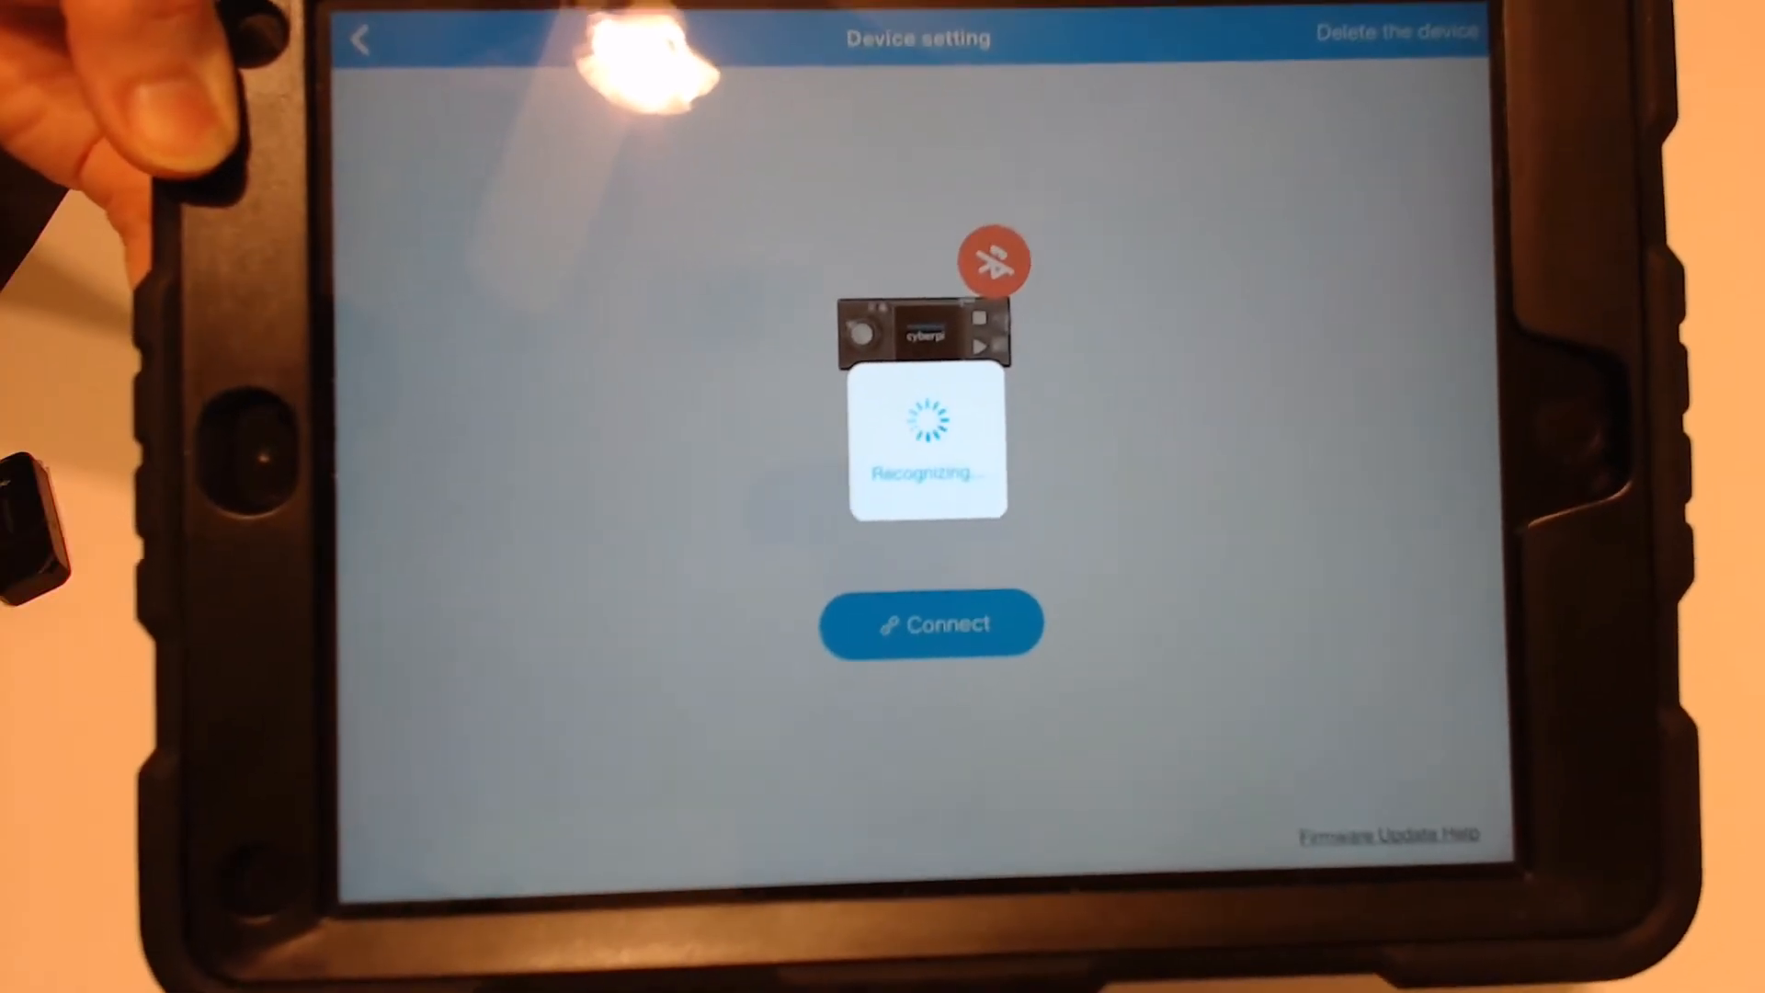
{"action": "left_click", "coordinate": [930, 624]}
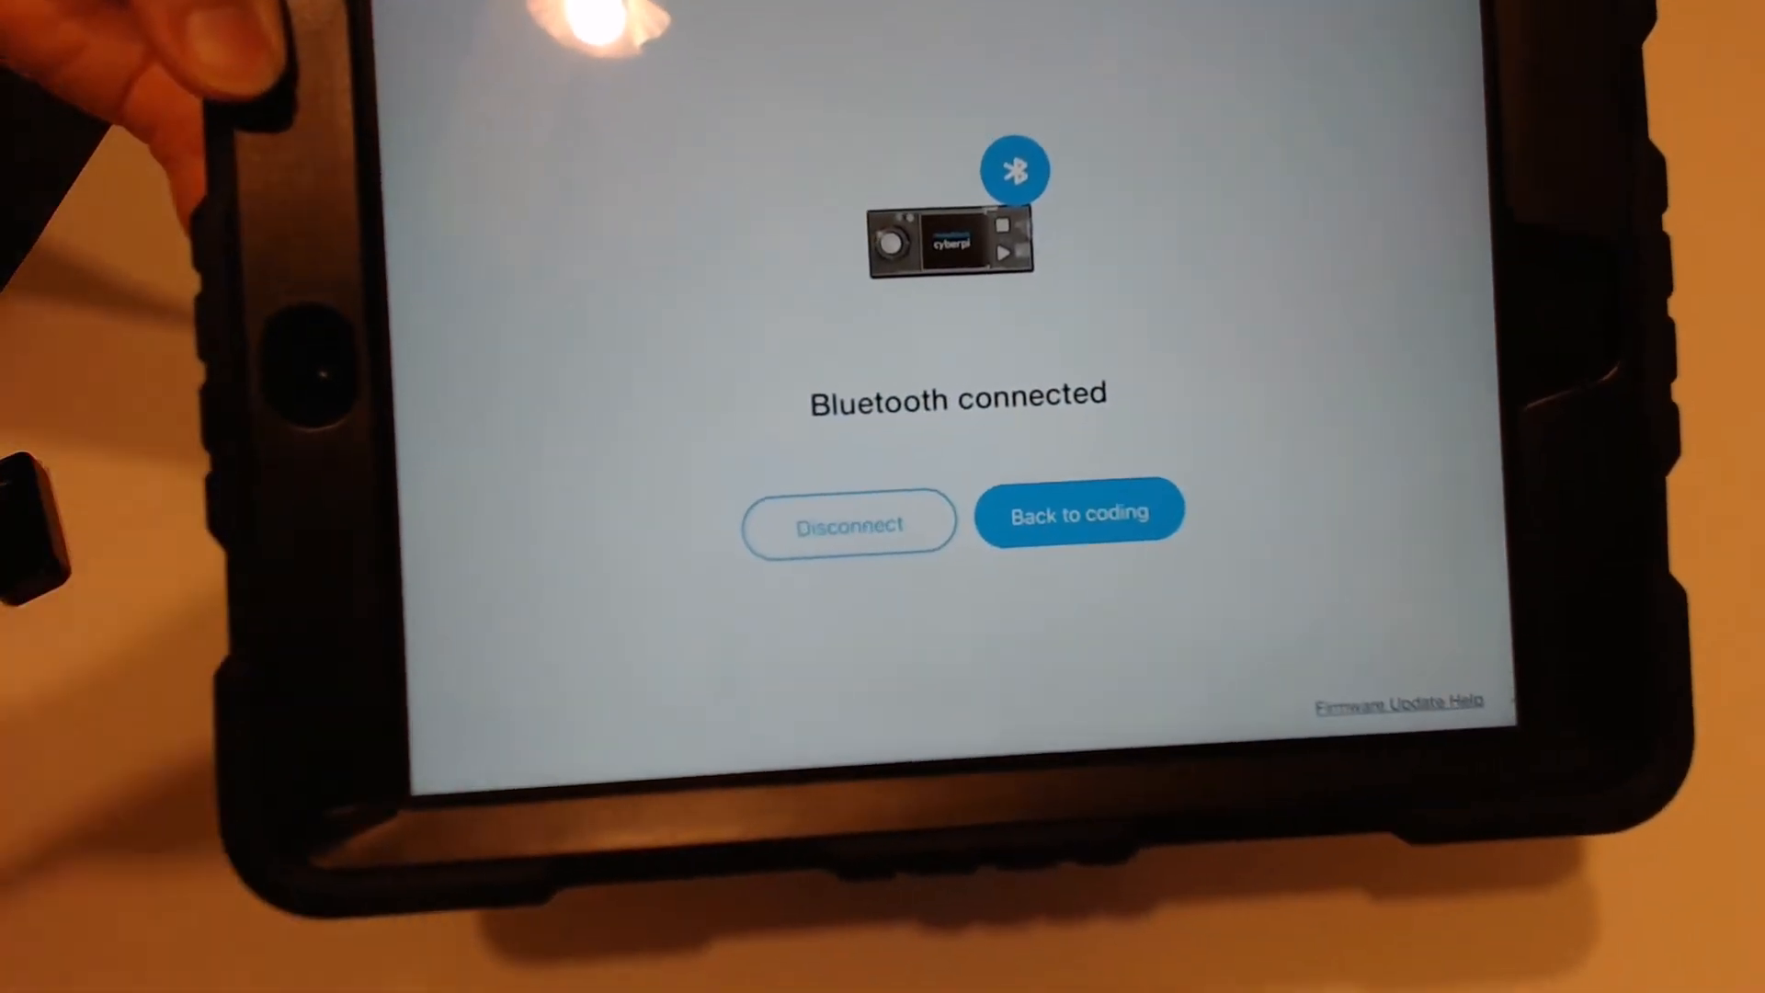
{"action": "left_click", "coordinate": [1077, 510]}
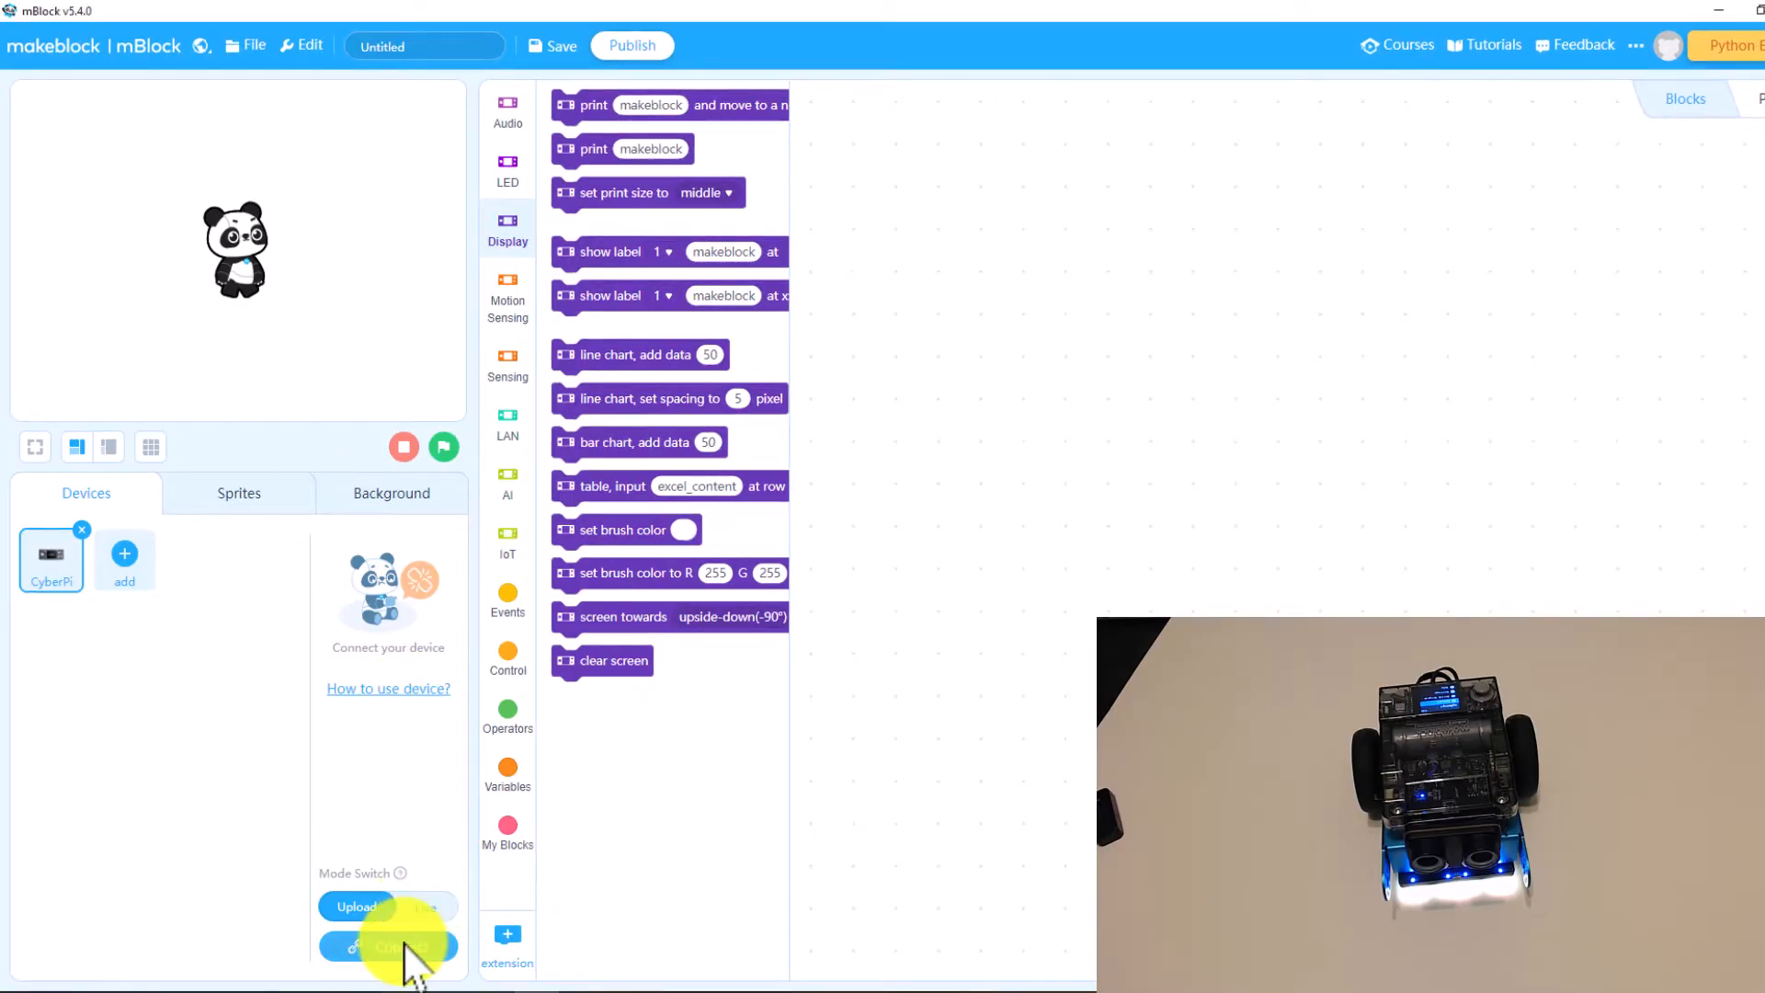
- Start scanning for the CyberPi over Bluetooth in the device connection dialog
{"action": "left_click", "coordinate": [388, 940]}
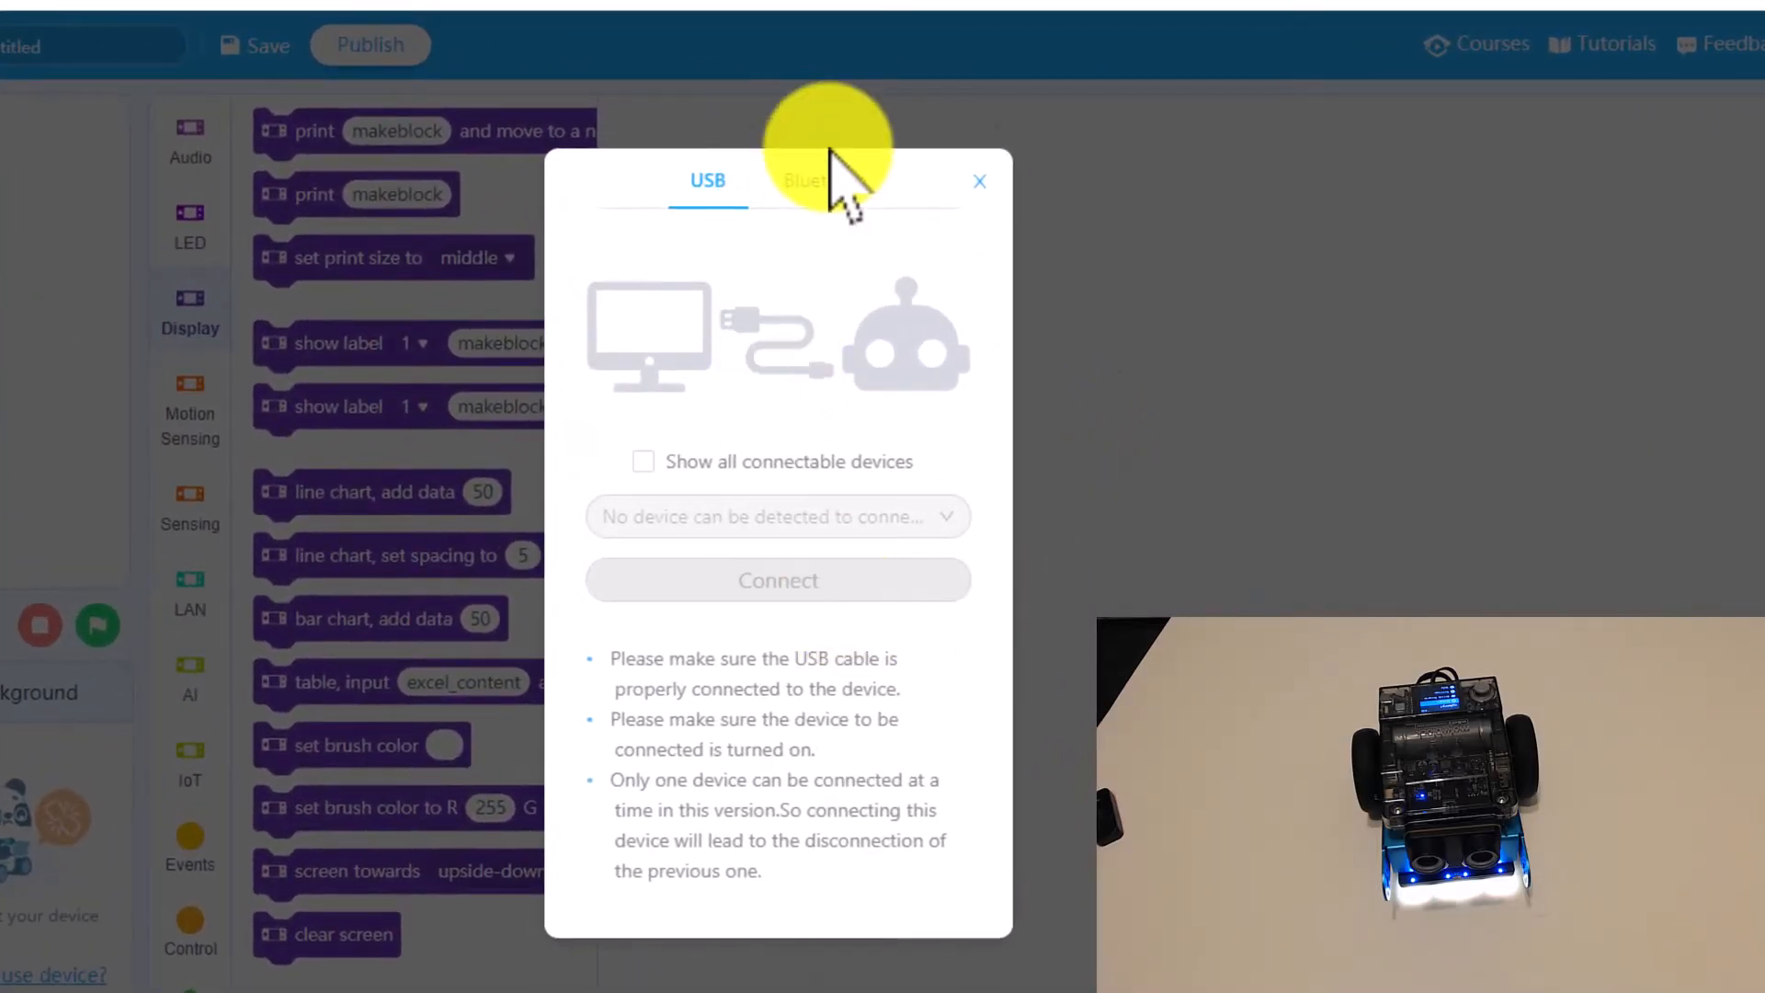
{"action": "left_click", "coordinate": [824, 180]}
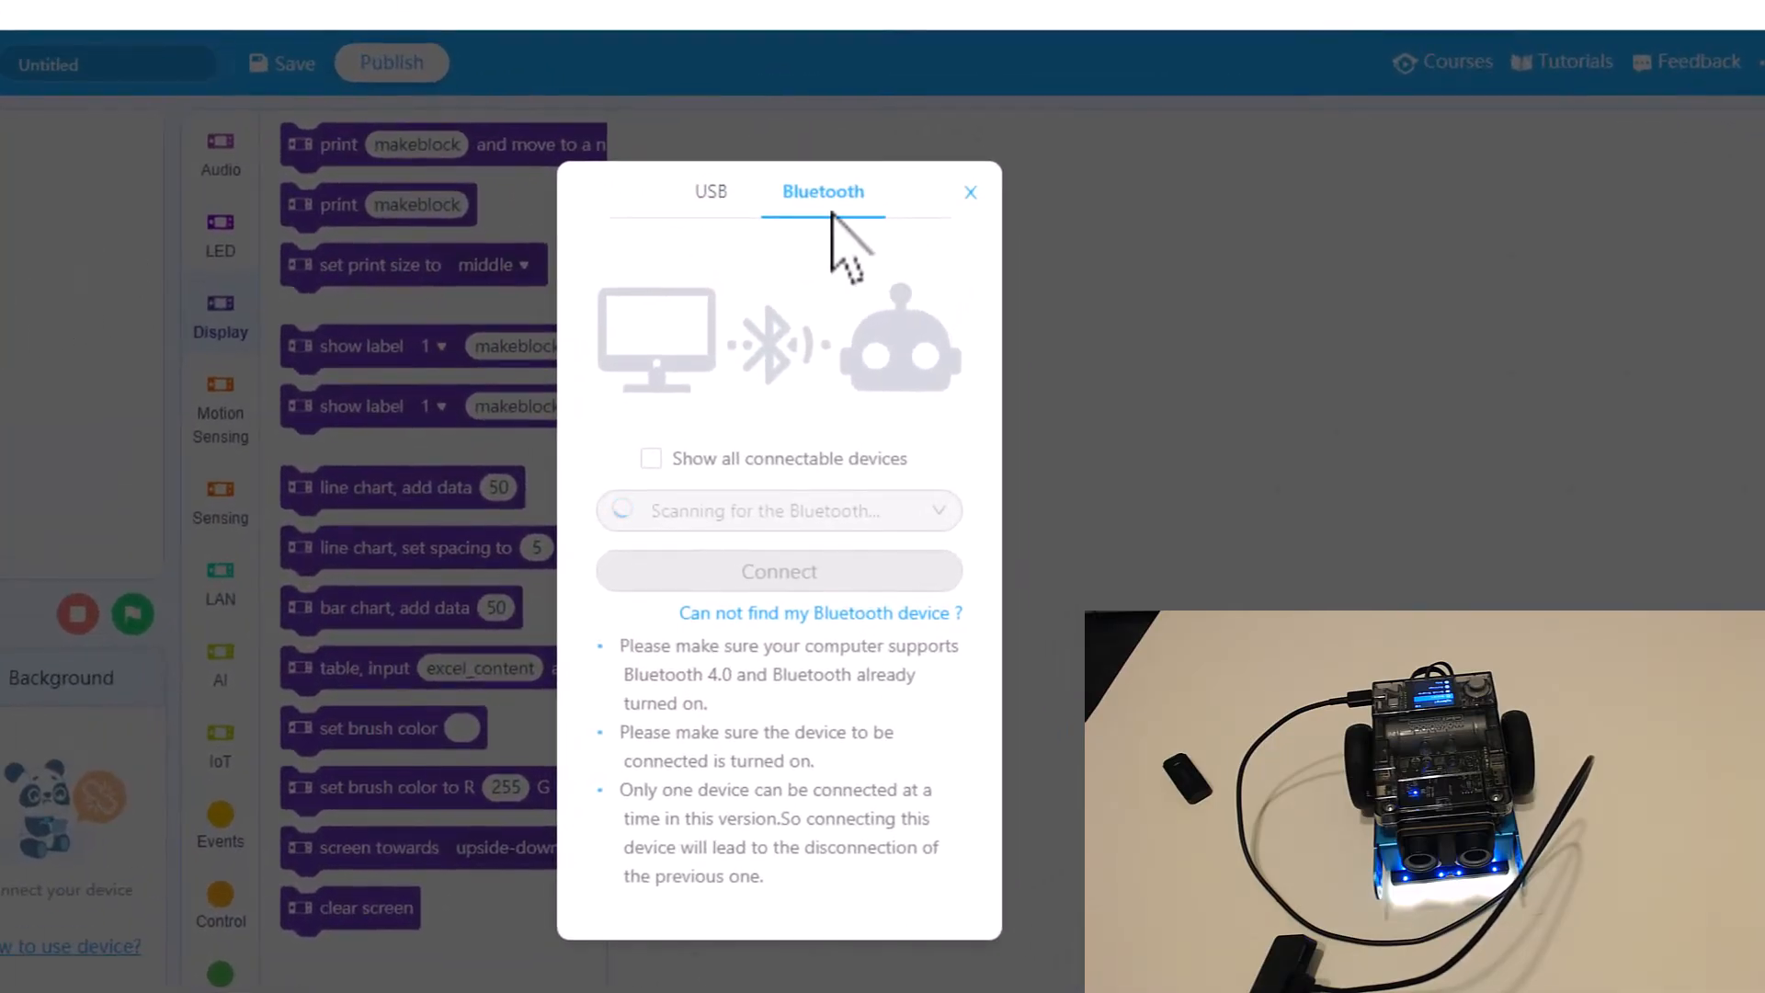
- Connect the CyberPi over USB on port COM4
{"action": "left_click", "coordinate": [711, 192]}
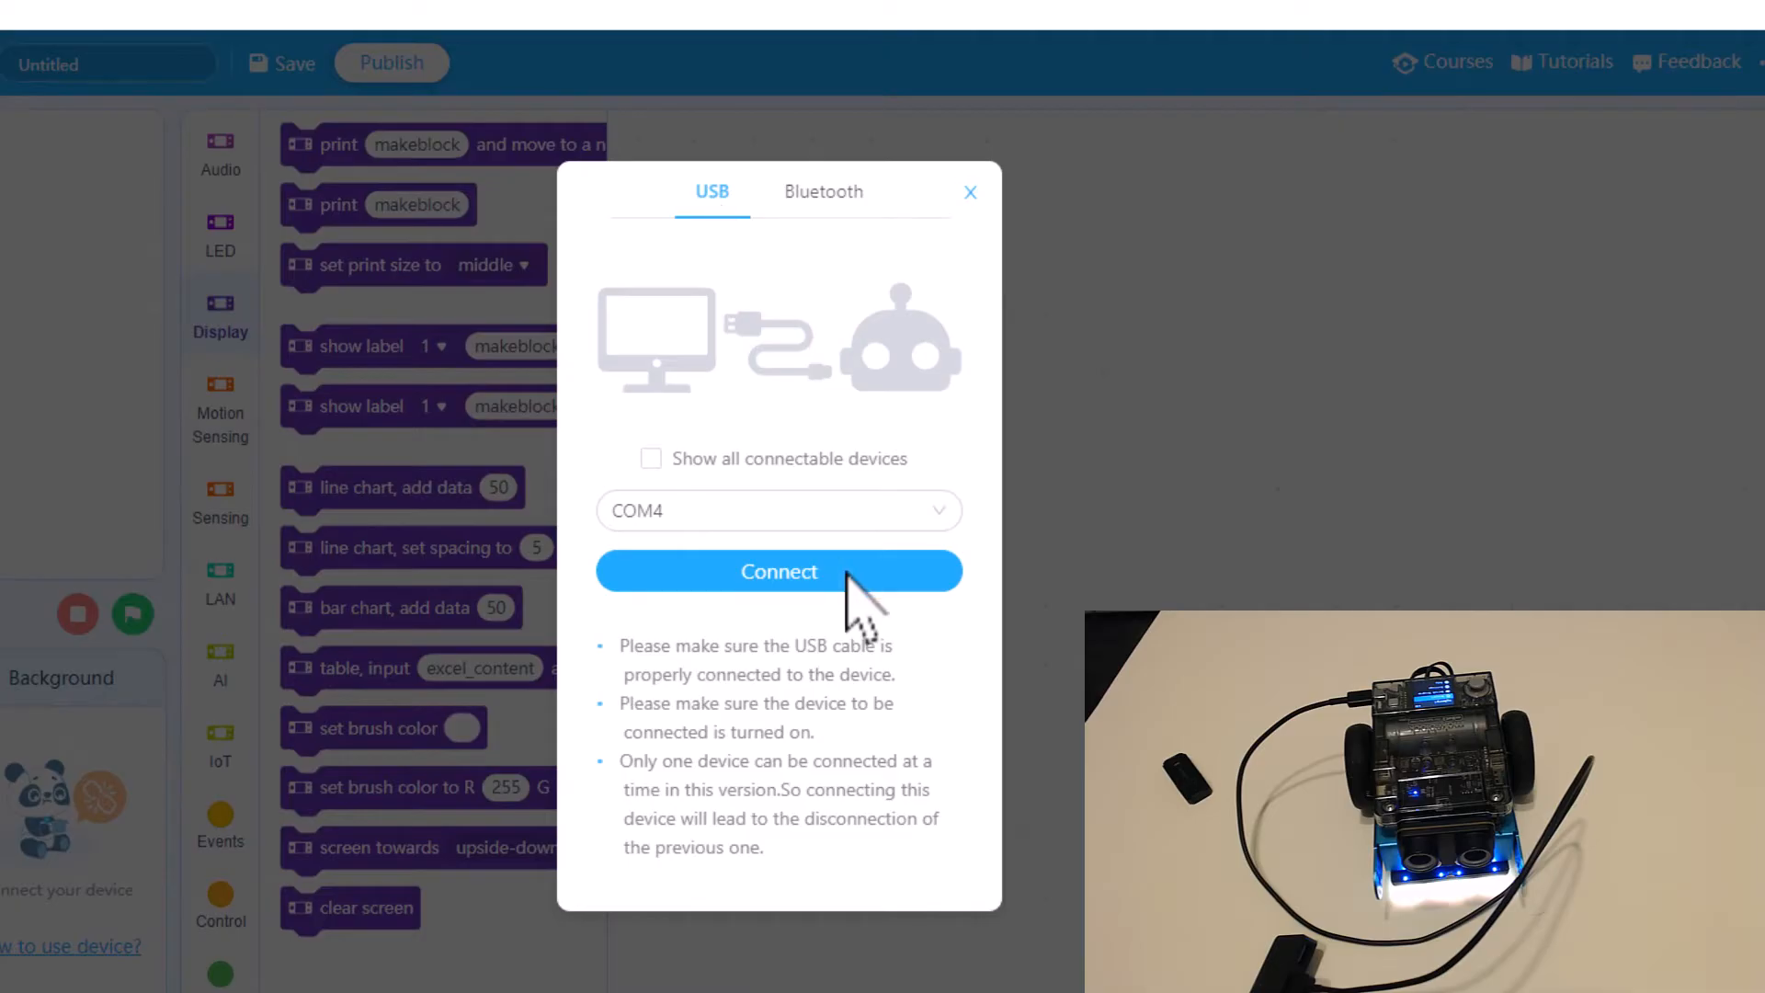
{"action": "left_click", "coordinate": [778, 510]}
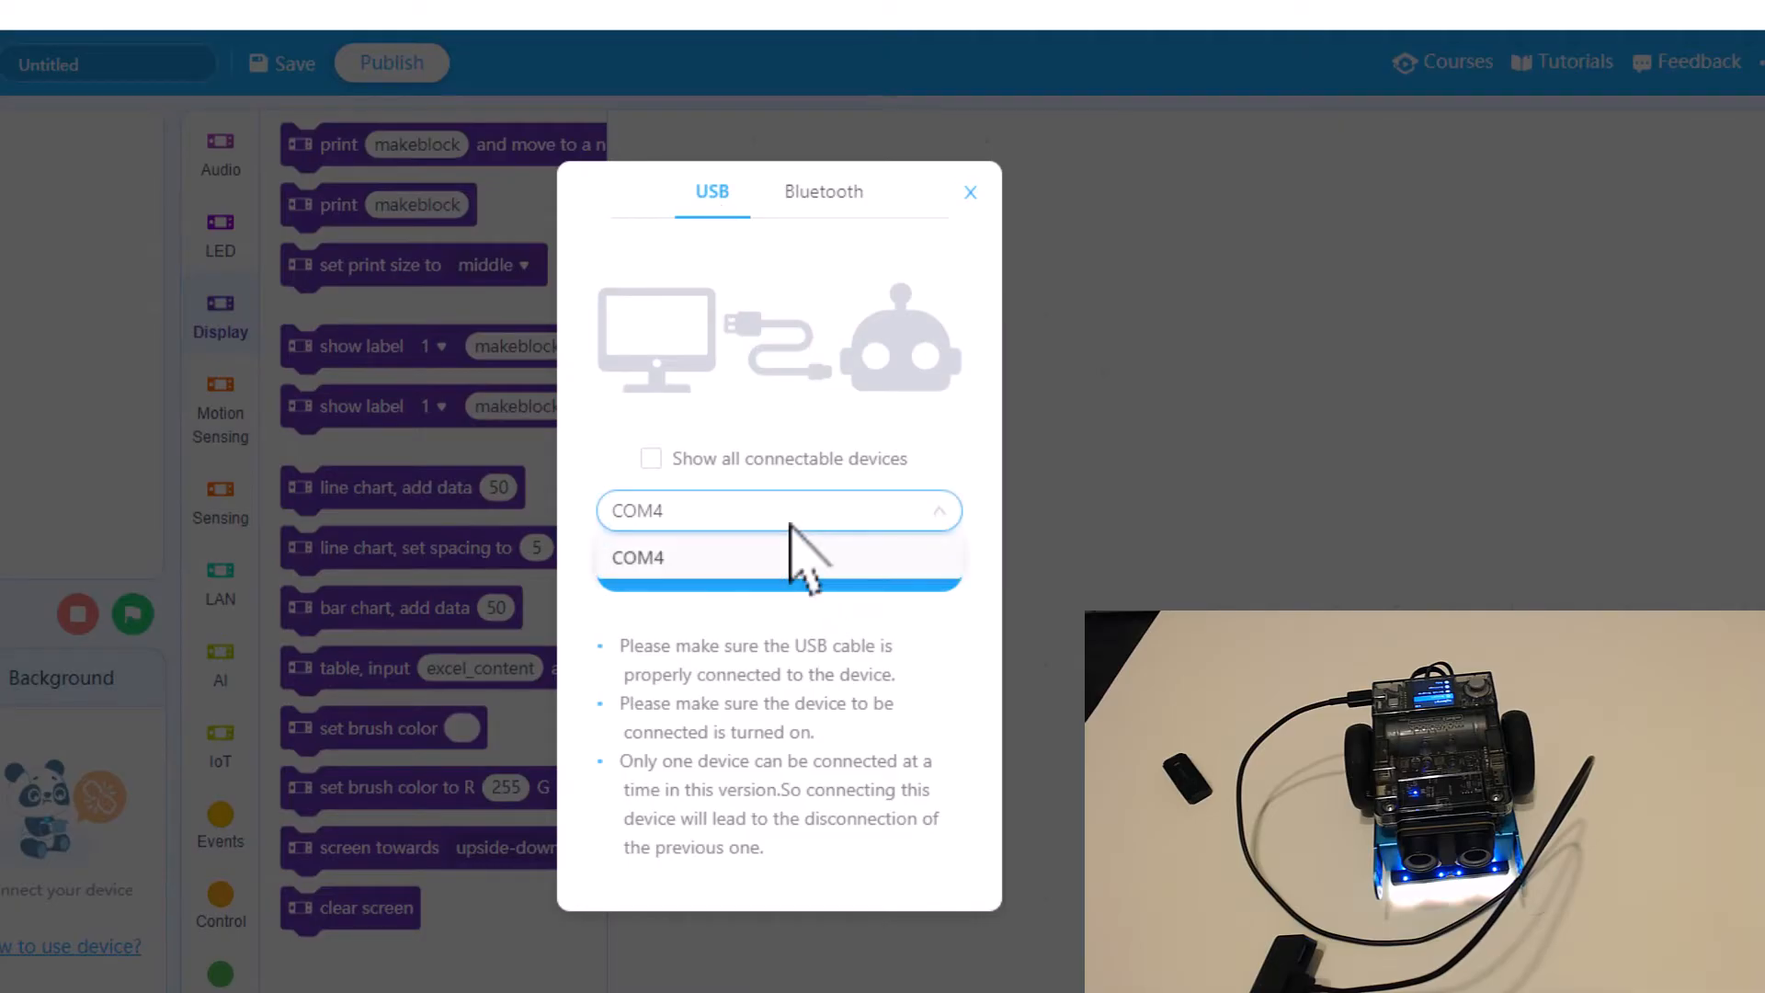
{"action": "left_click", "coordinate": [639, 557]}
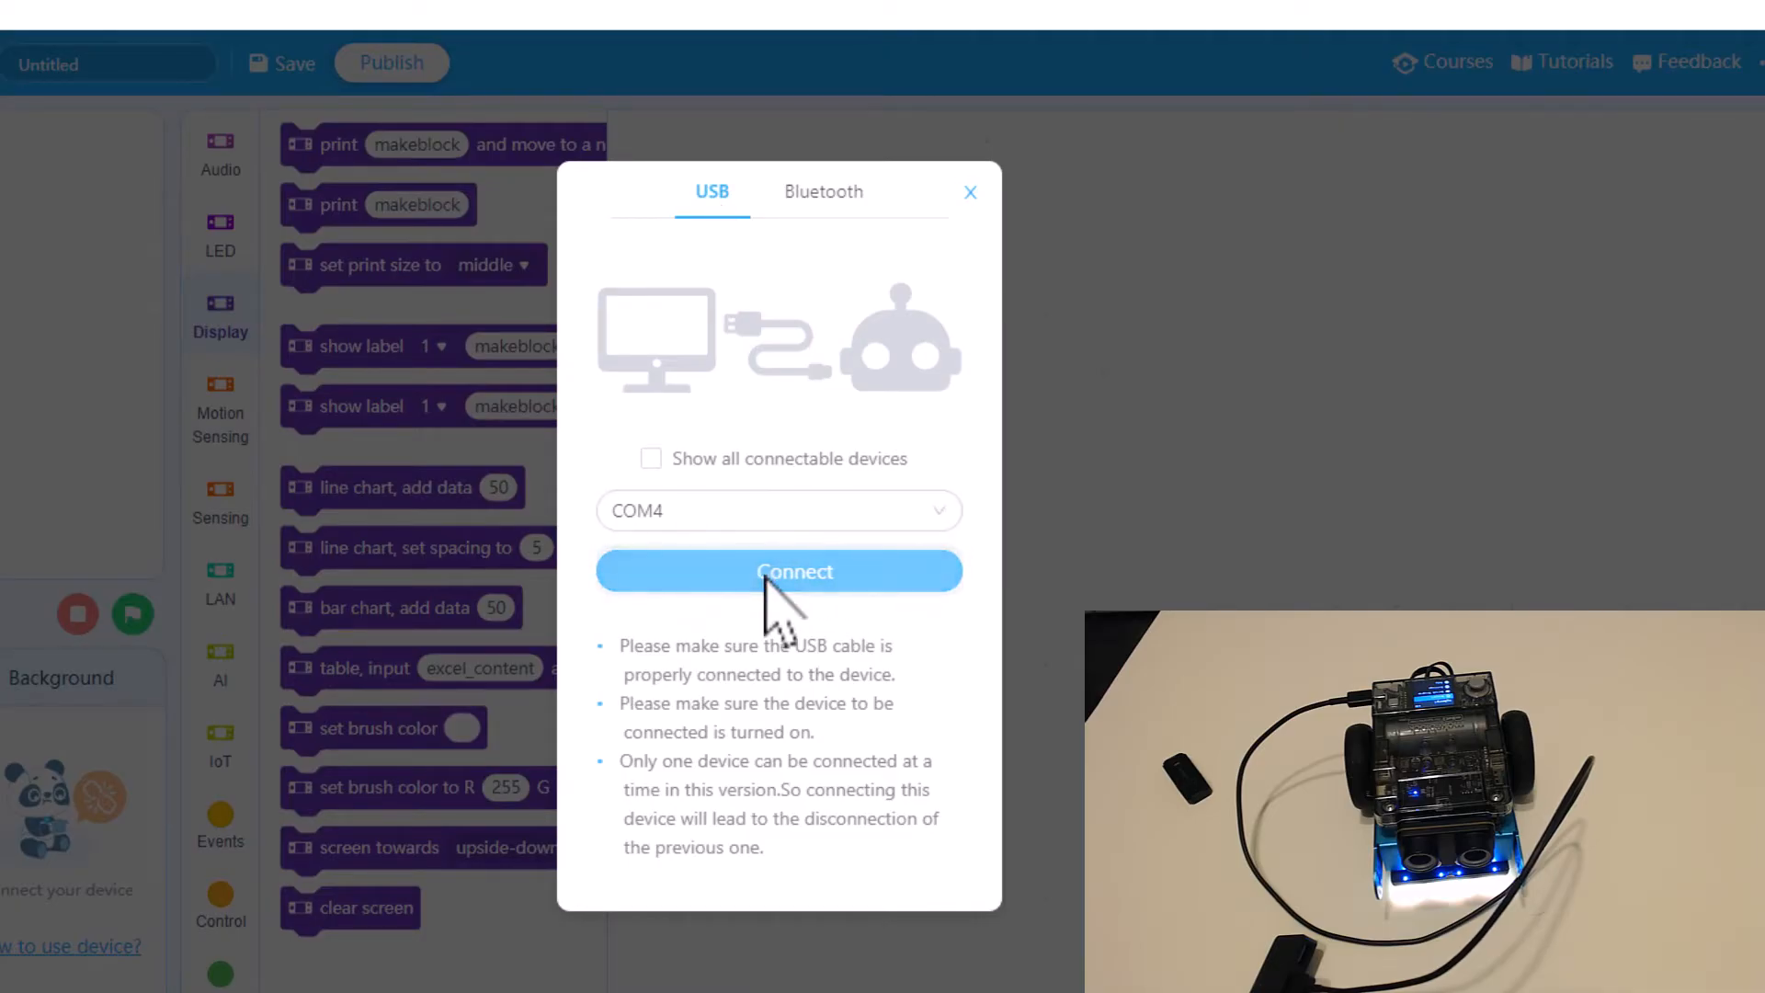
{"action": "left_click", "coordinate": [795, 570]}
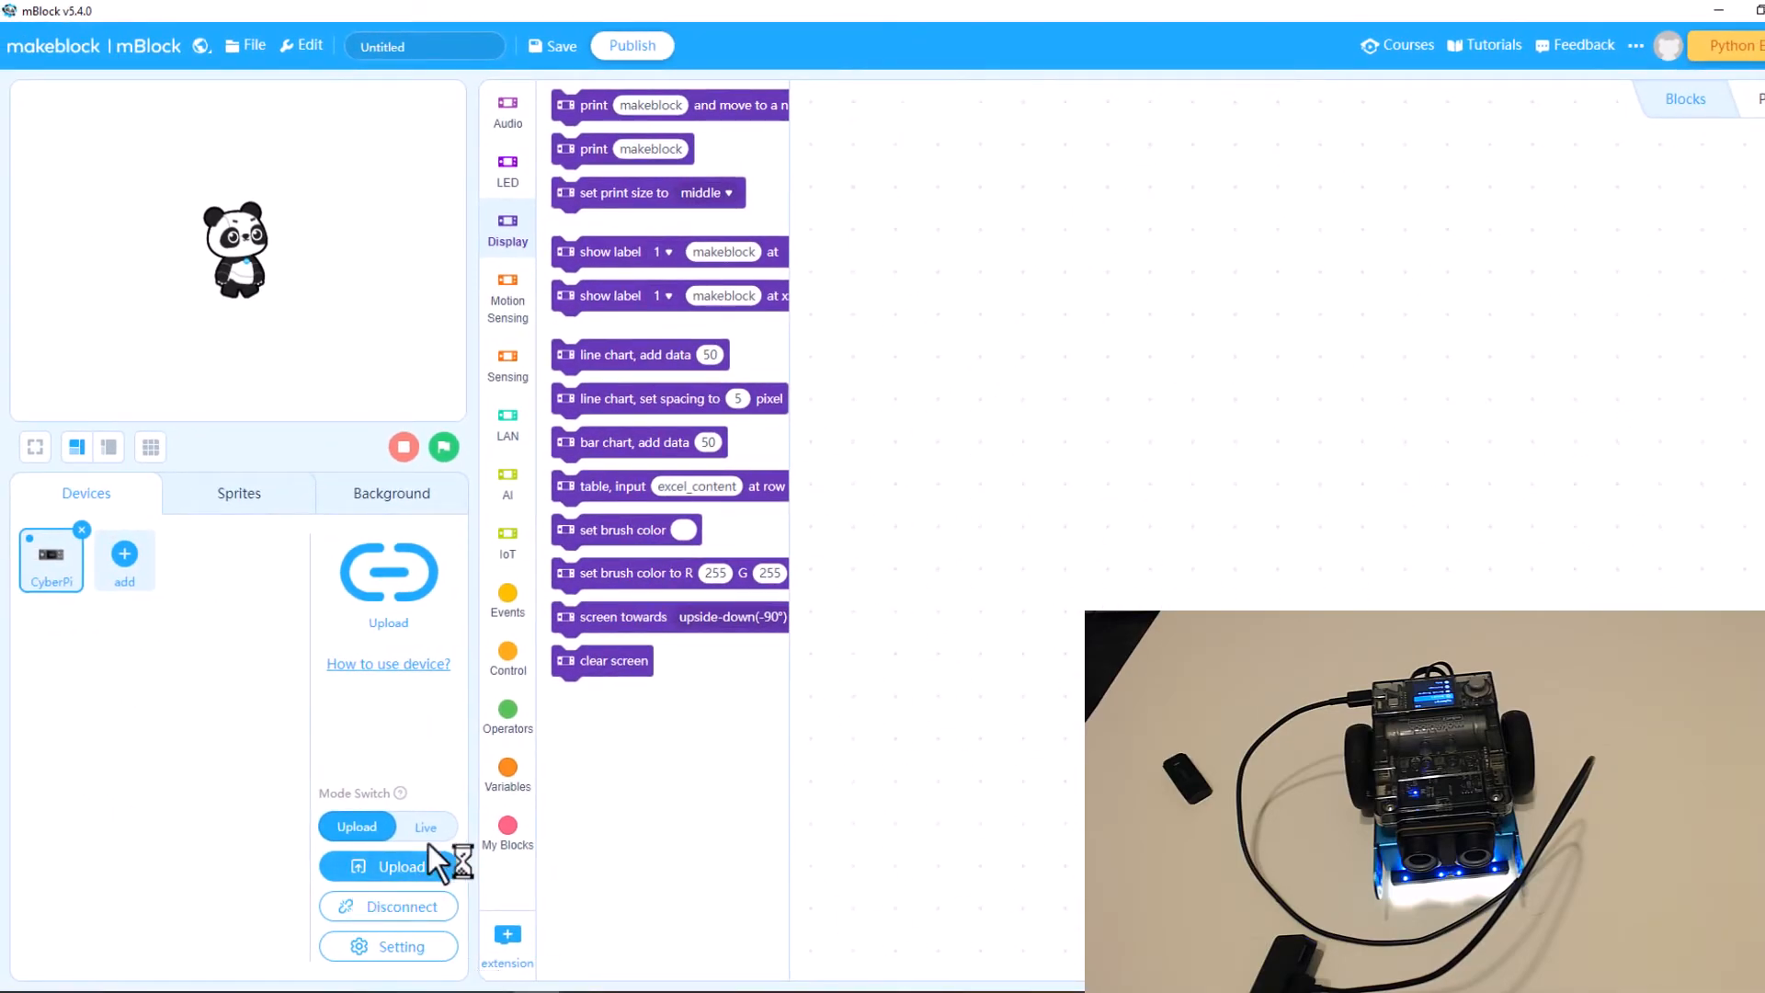
- Switch the CyberPi to Live mode, then disconnect it from mBlock
{"action": "left_click", "coordinate": [425, 825]}
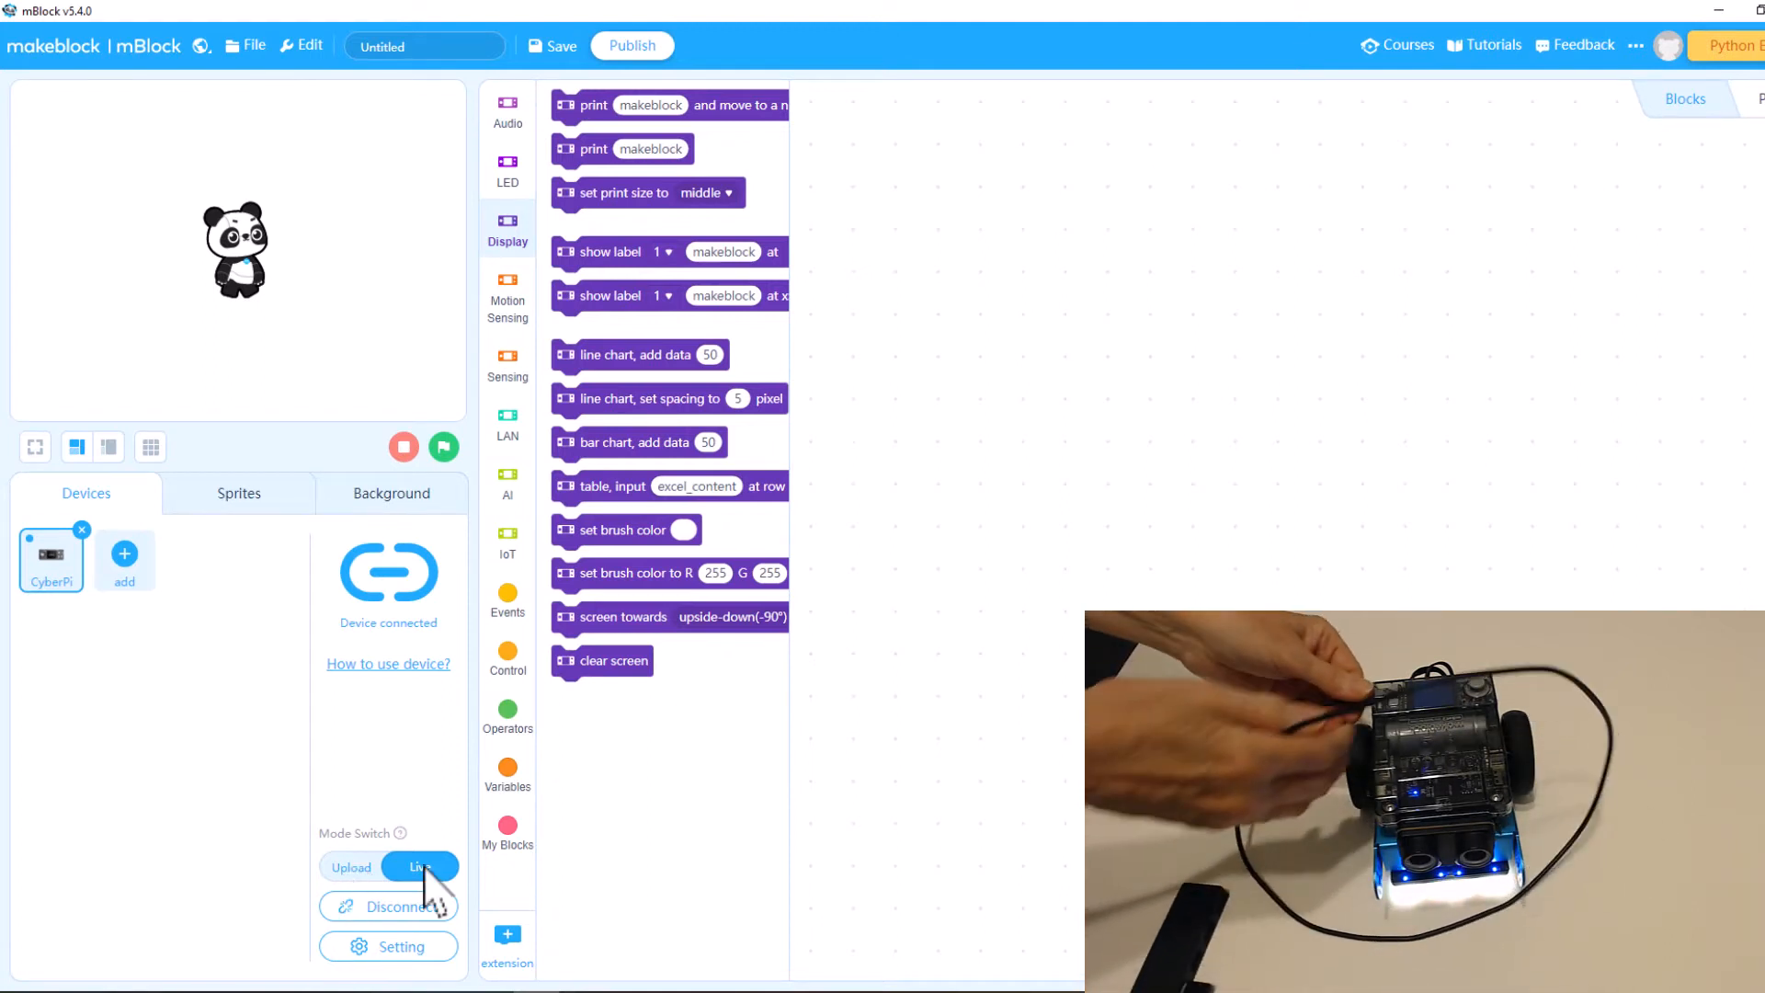
{"action": "left_click", "coordinate": [399, 907]}
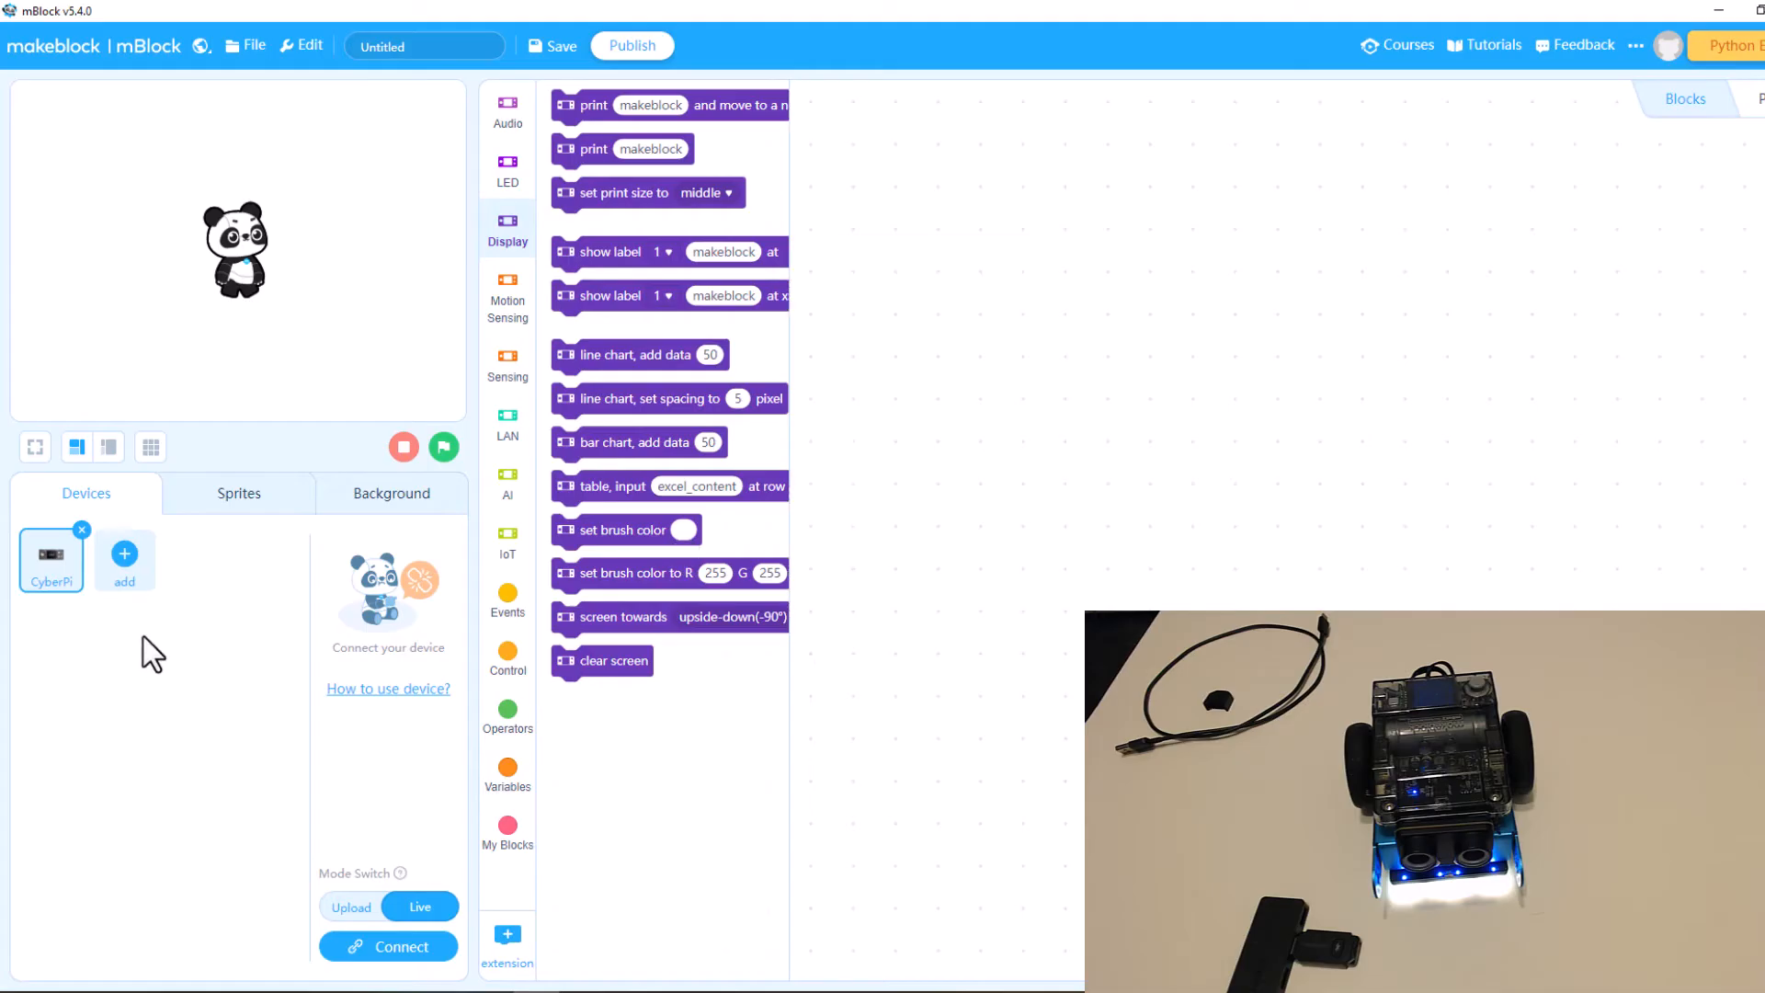
{"action": "mouse_move", "coordinate": [125, 553]}
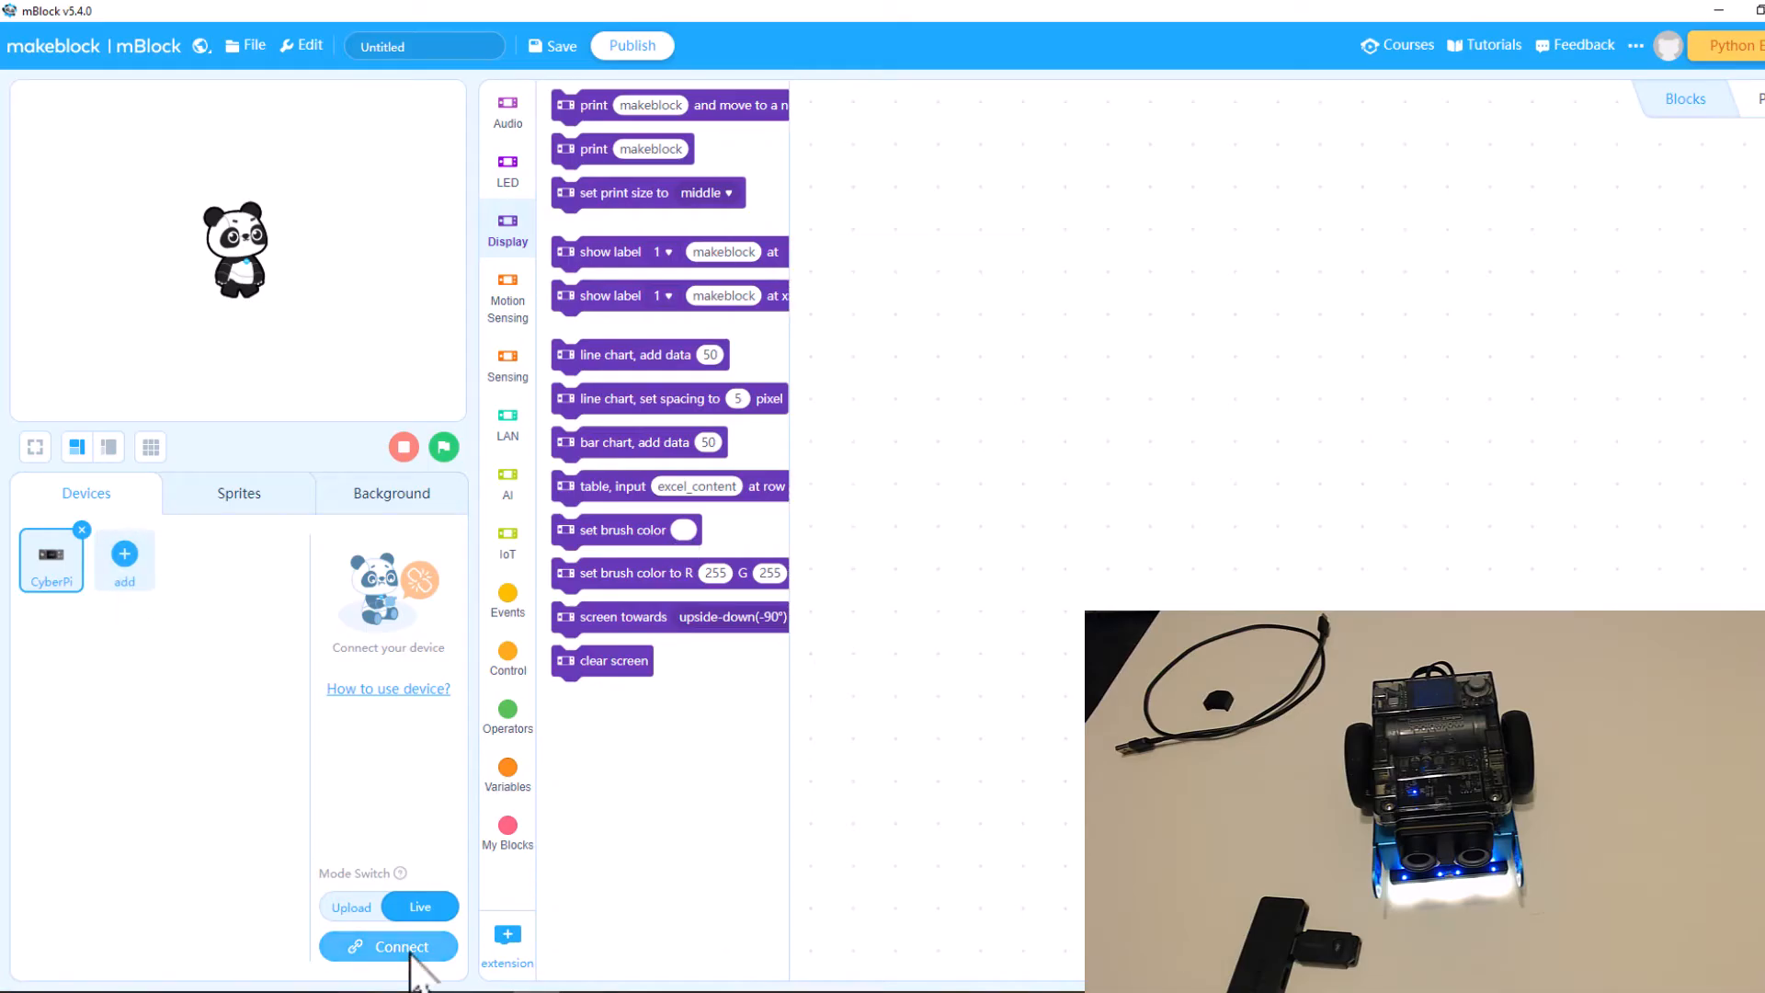
- Reconnect the CyberPi on COM4 so it shows Device connected in Live mode
{"action": "left_click", "coordinate": [401, 945]}
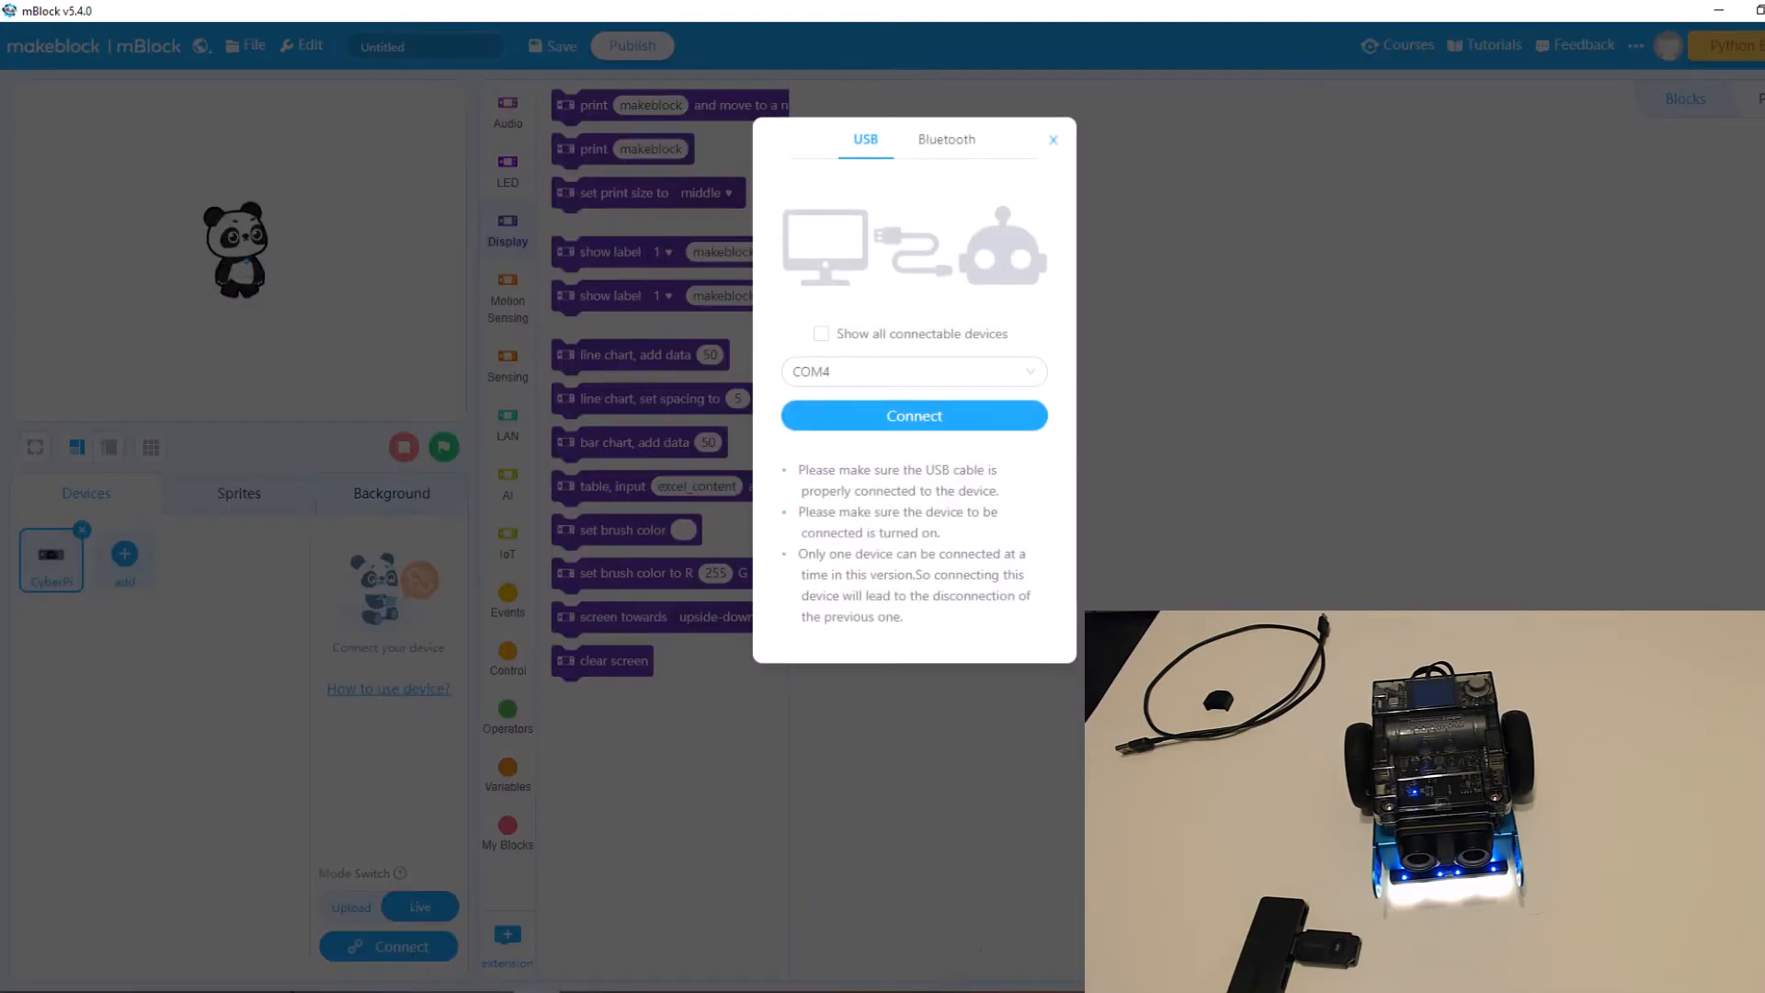
{"action": "mouse_move", "coordinate": [267, 932]}
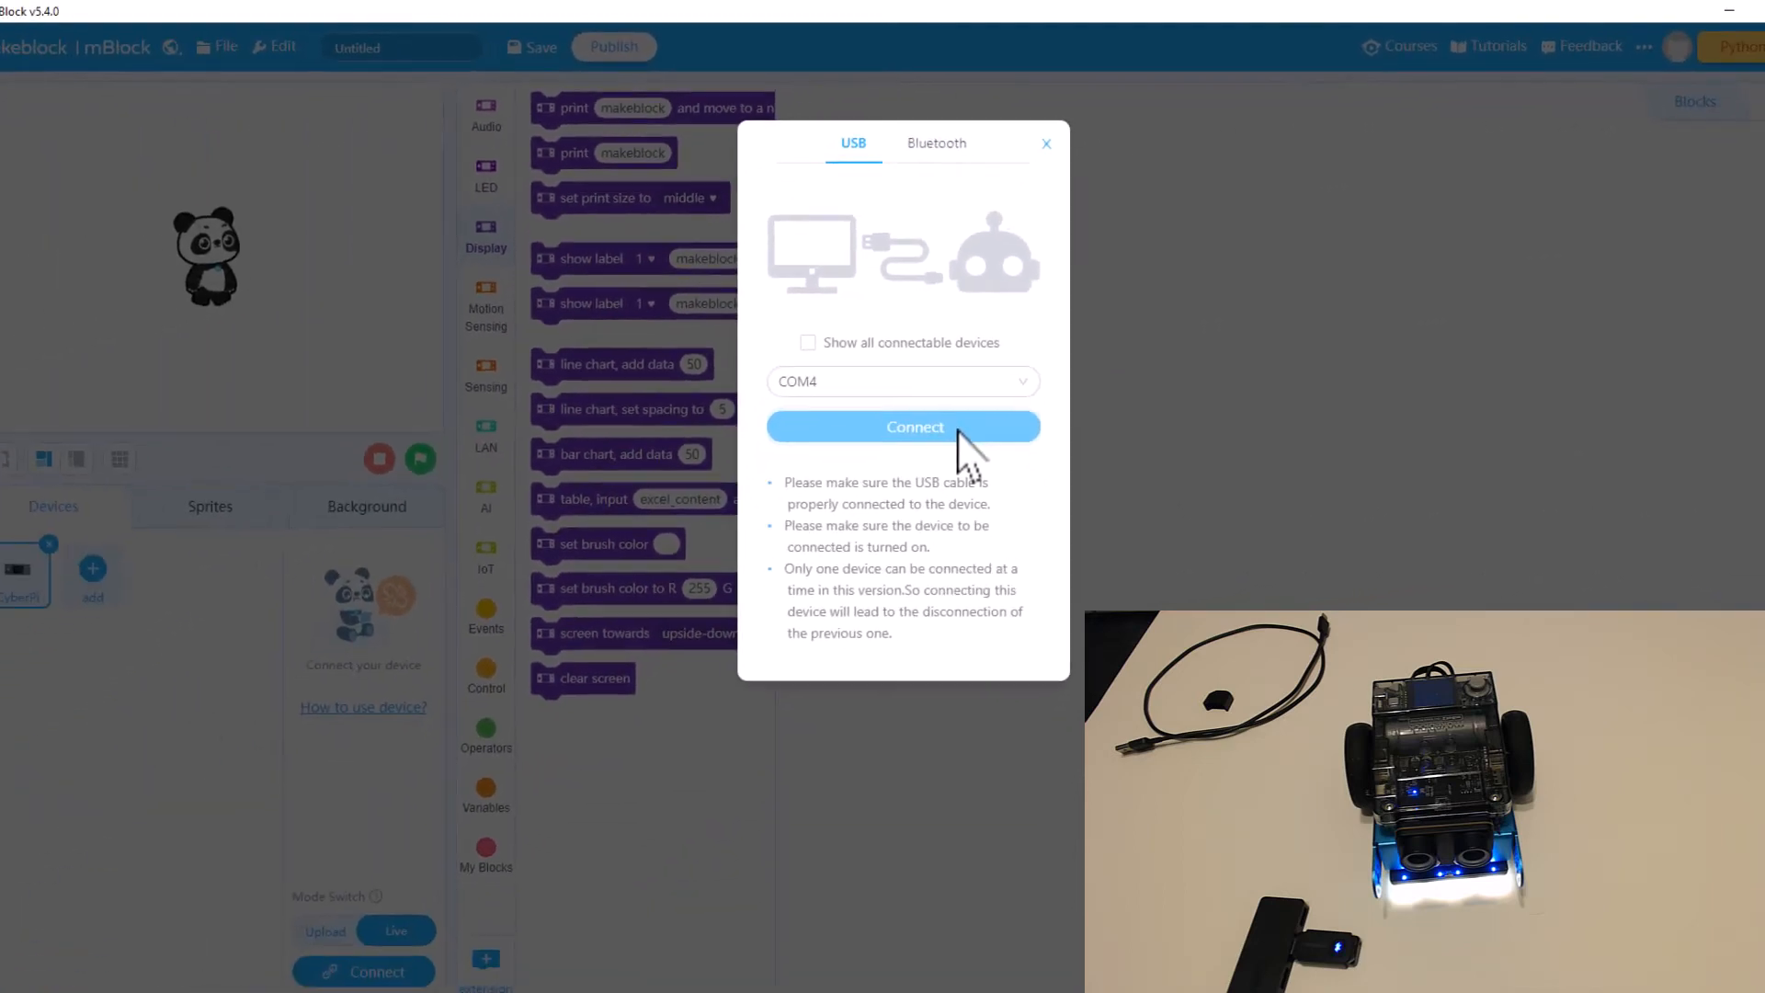
{"action": "left_click", "coordinate": [901, 427]}
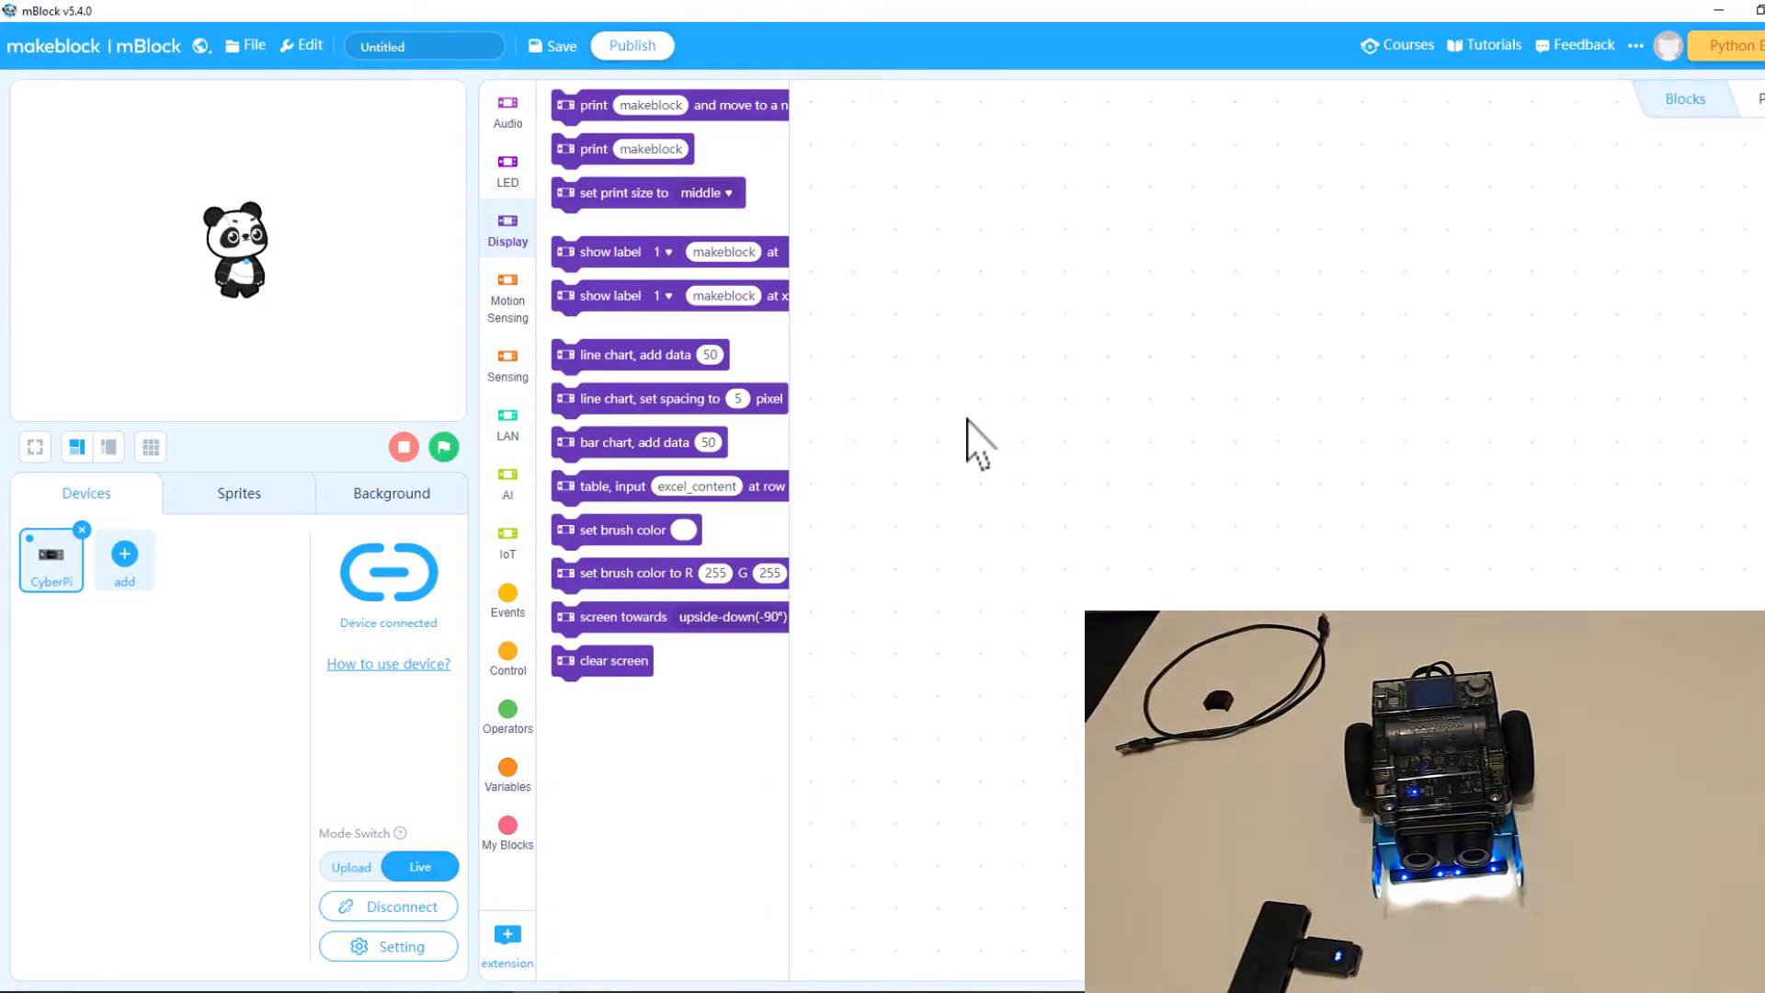
{"action": "mouse_move", "coordinate": [971, 440]}
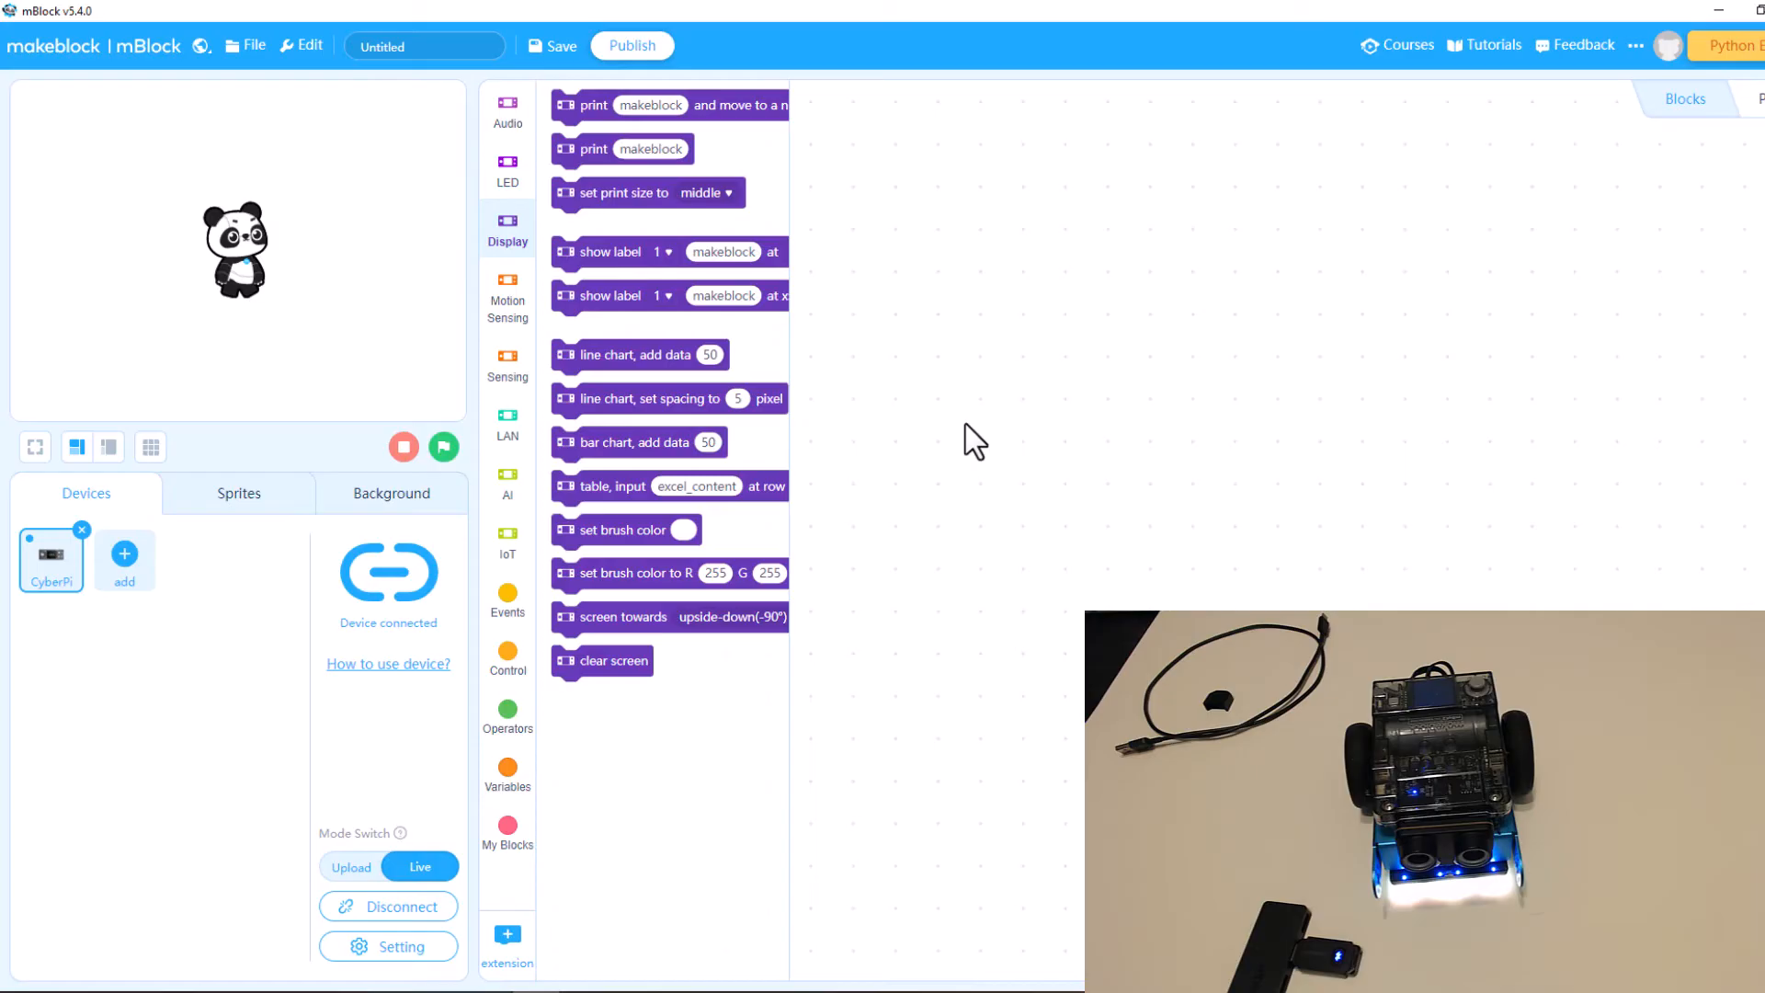
{"action": "mouse_move", "coordinate": [591, 588]}
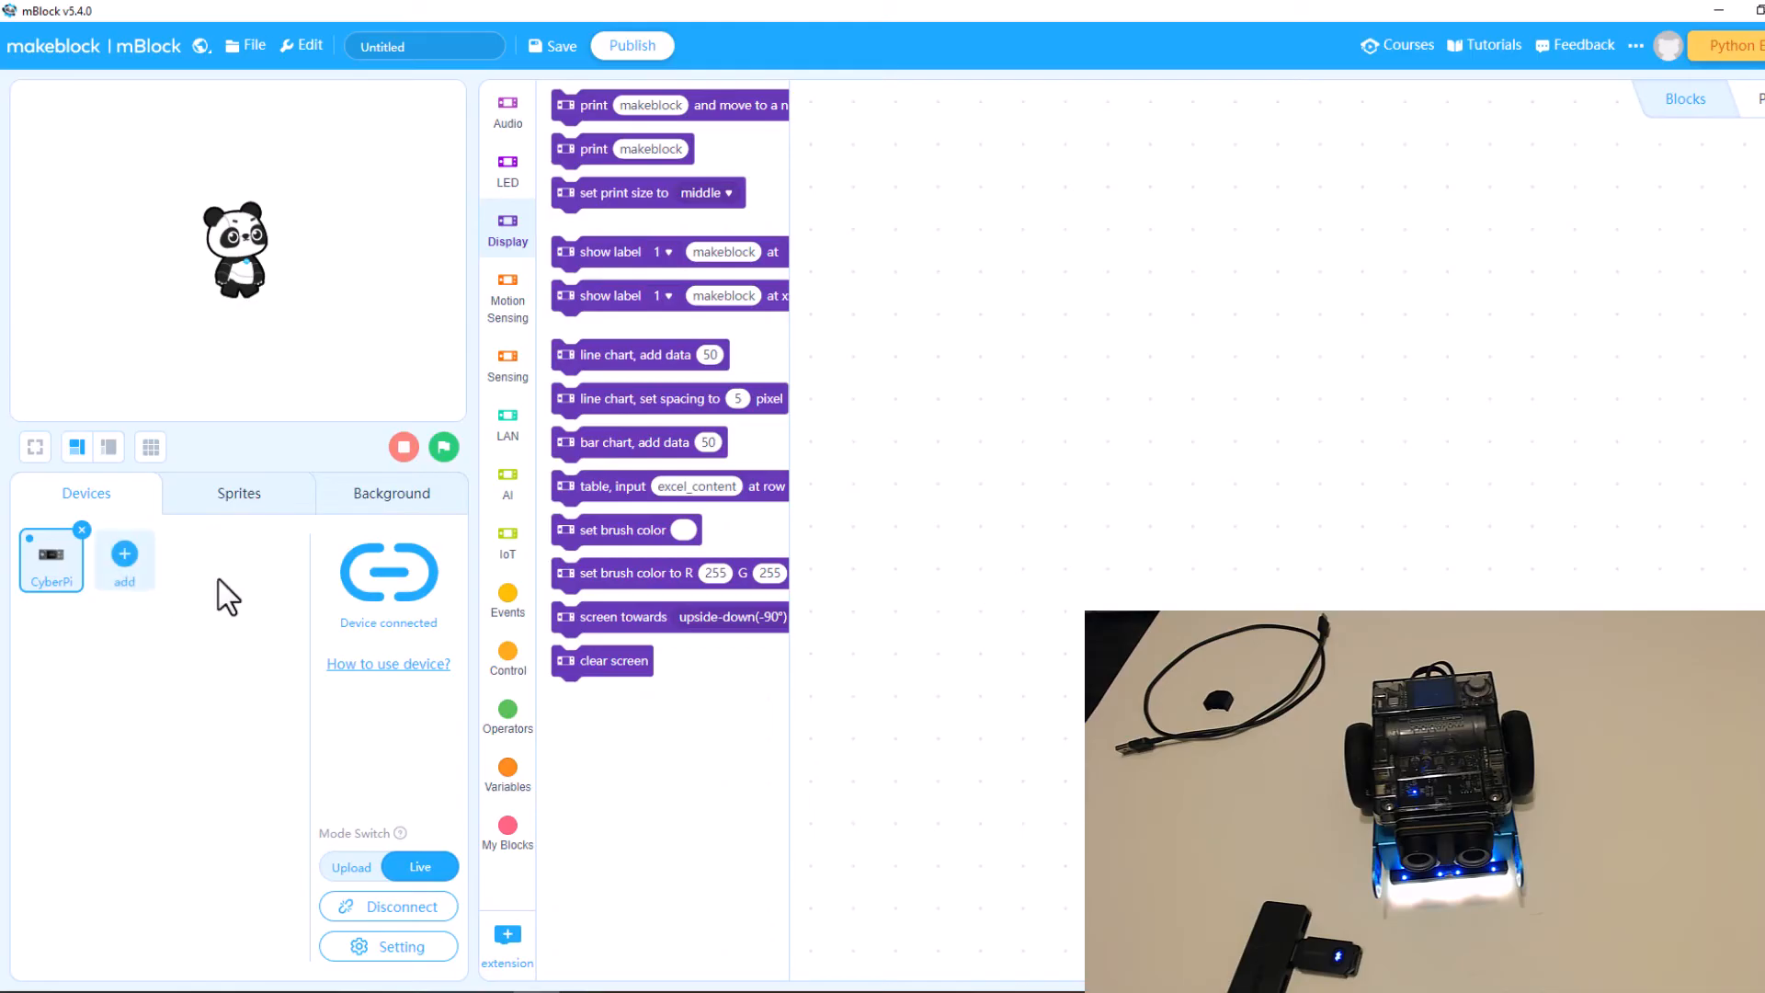
{"action": "left_click", "coordinate": [123, 557]}
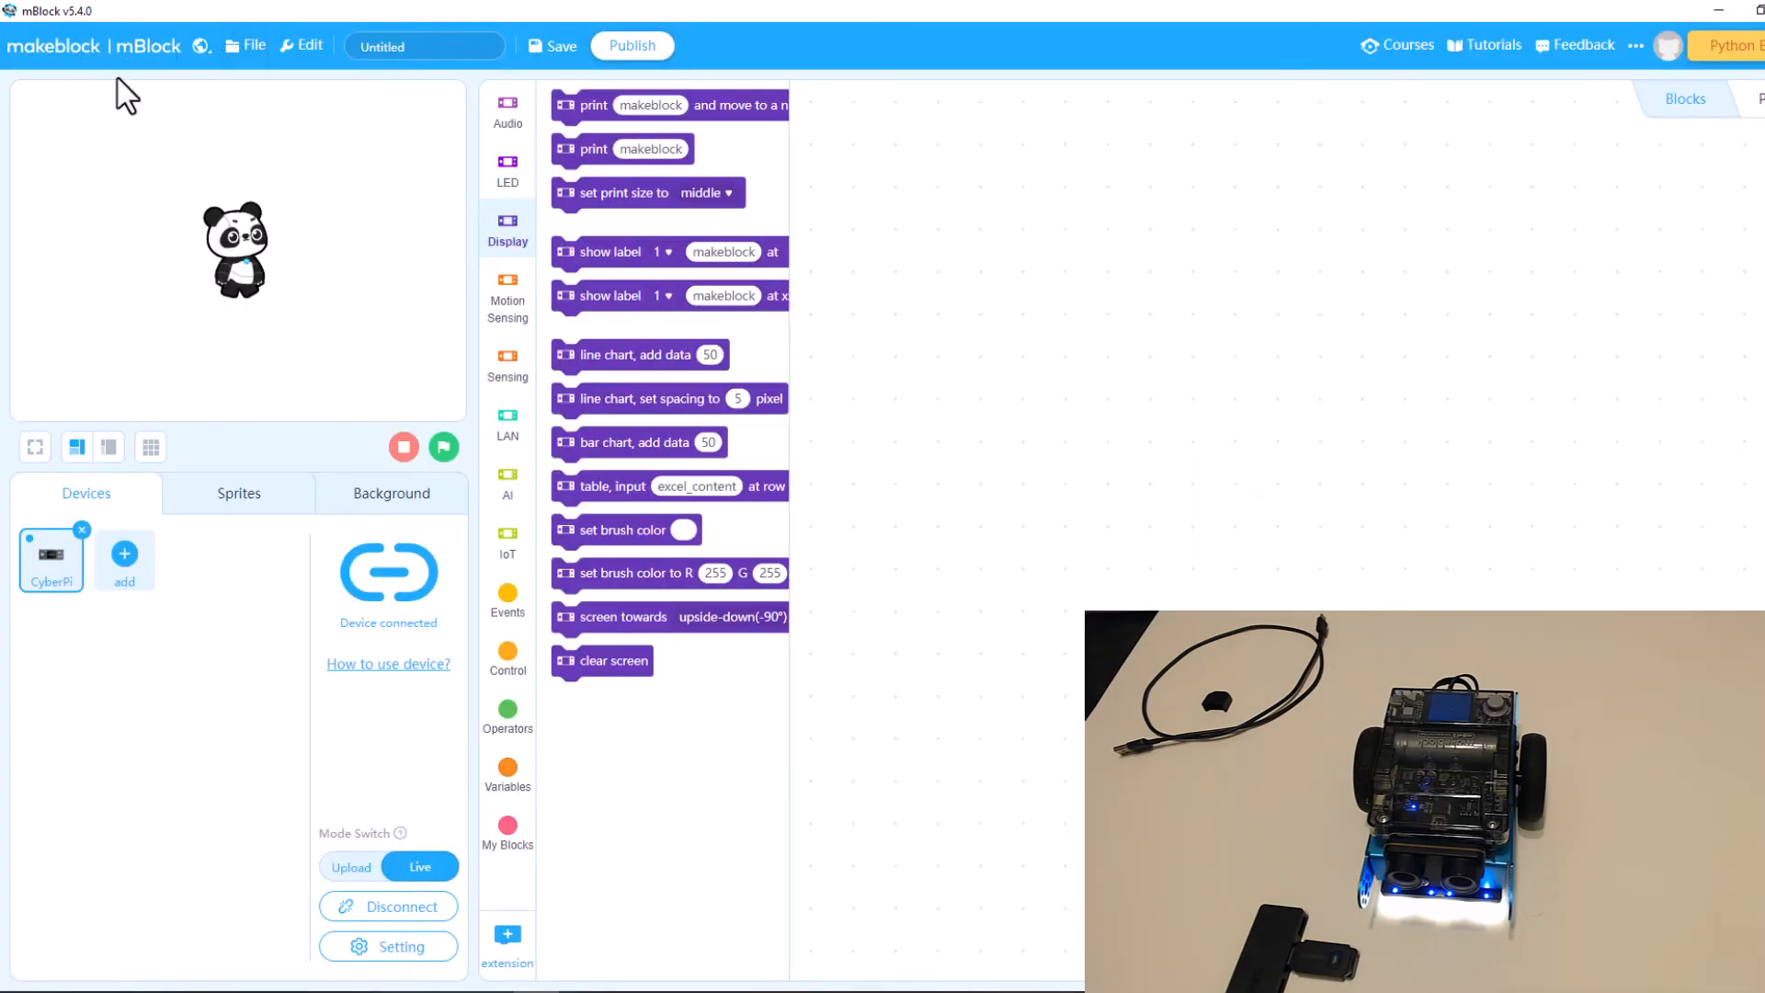
{"action": "mouse_move", "coordinate": [143, 90]}
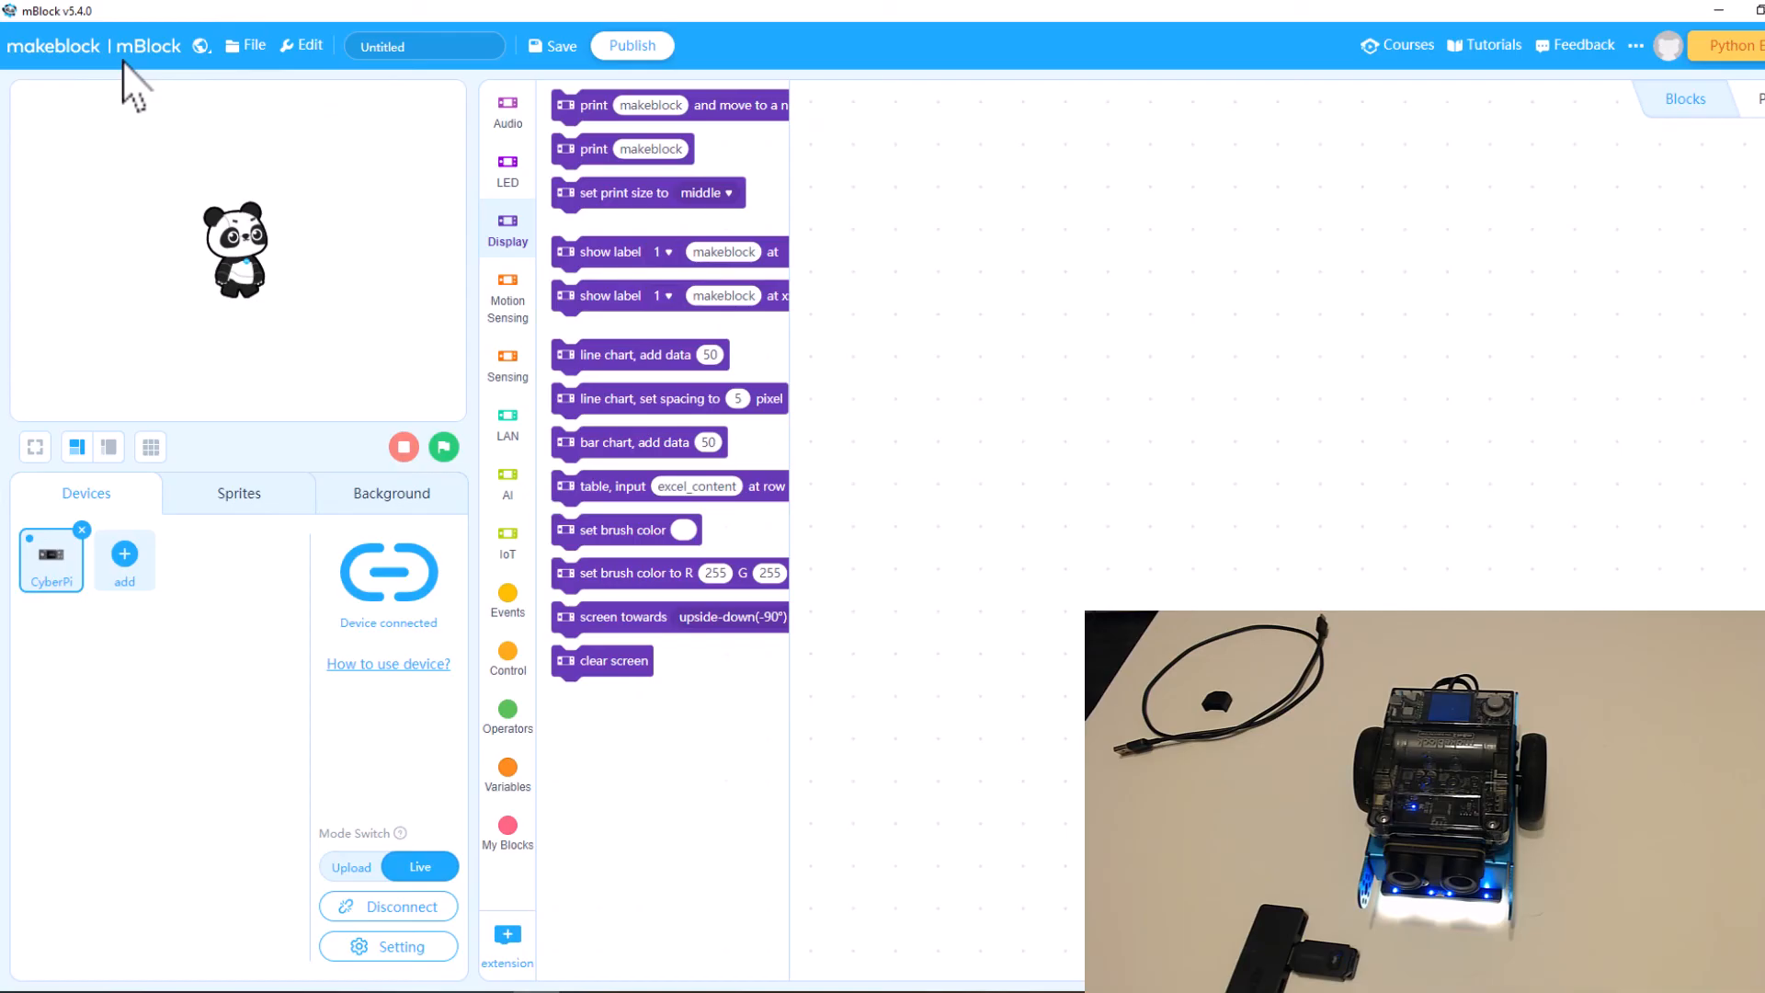
{"action": "mouse_move", "coordinate": [45, 603]}
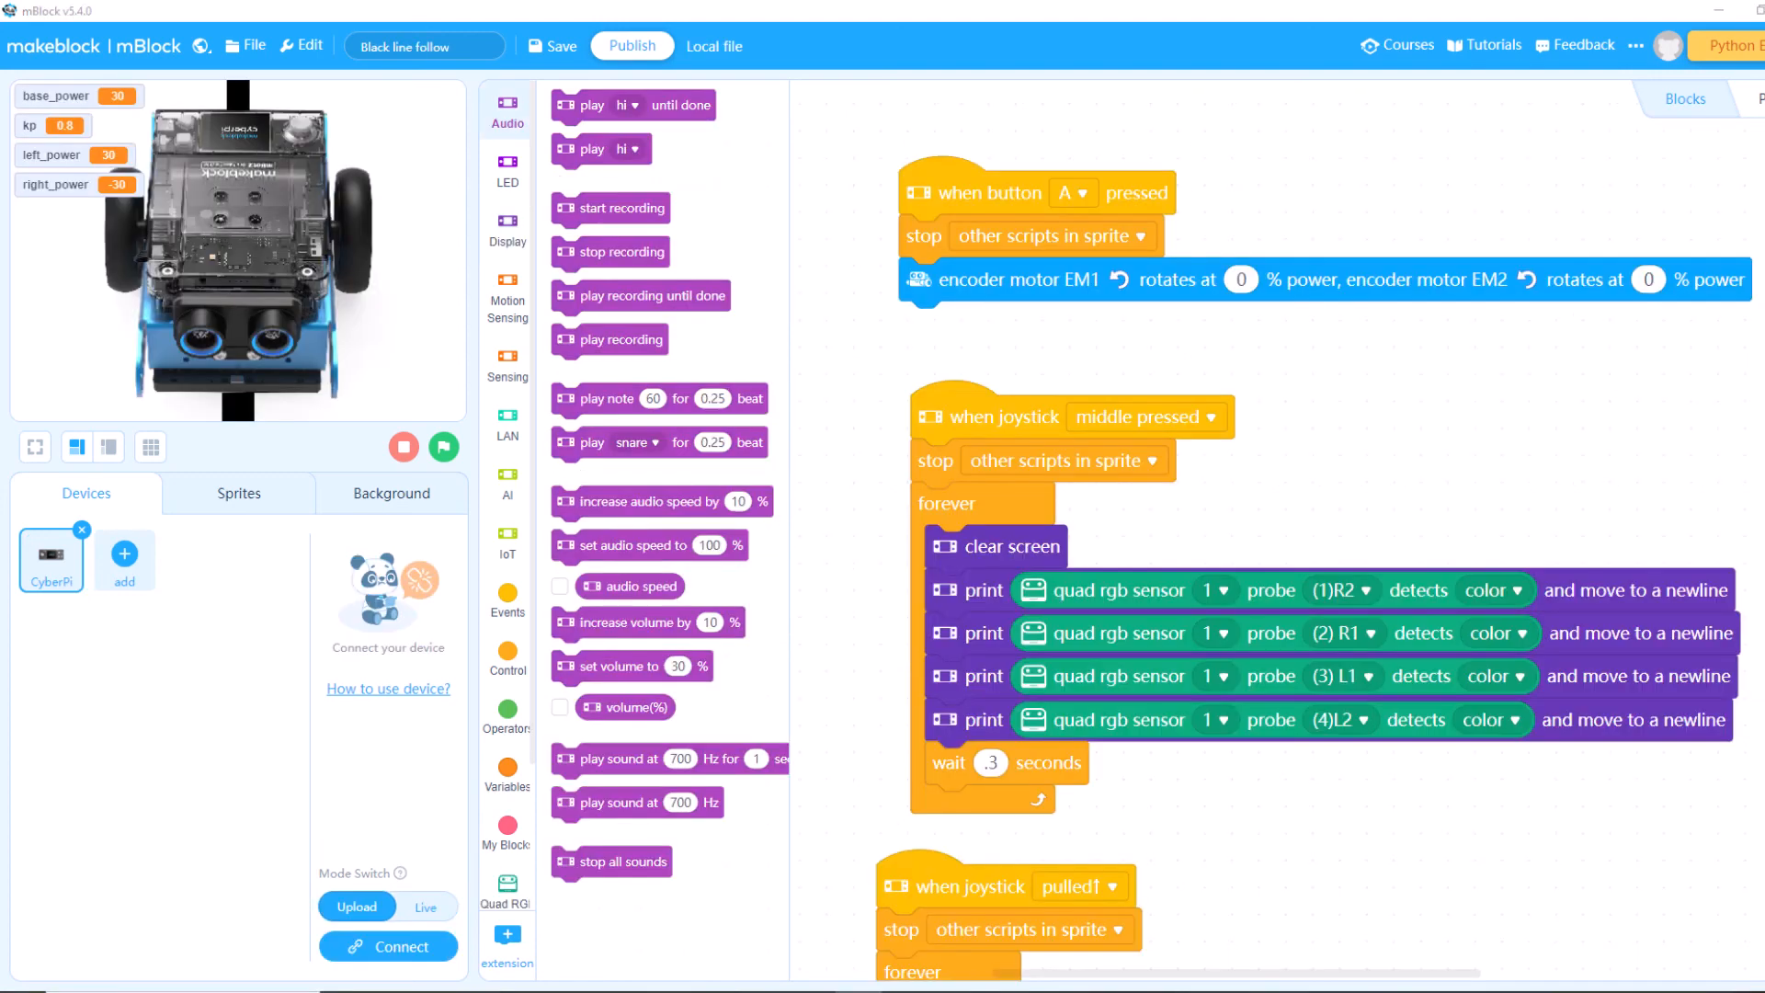
- Scroll through the Black line follow project's quad RGB sensor scripts
{"action": "scroll", "scroll_direction": "down", "scroll_amount": 3}
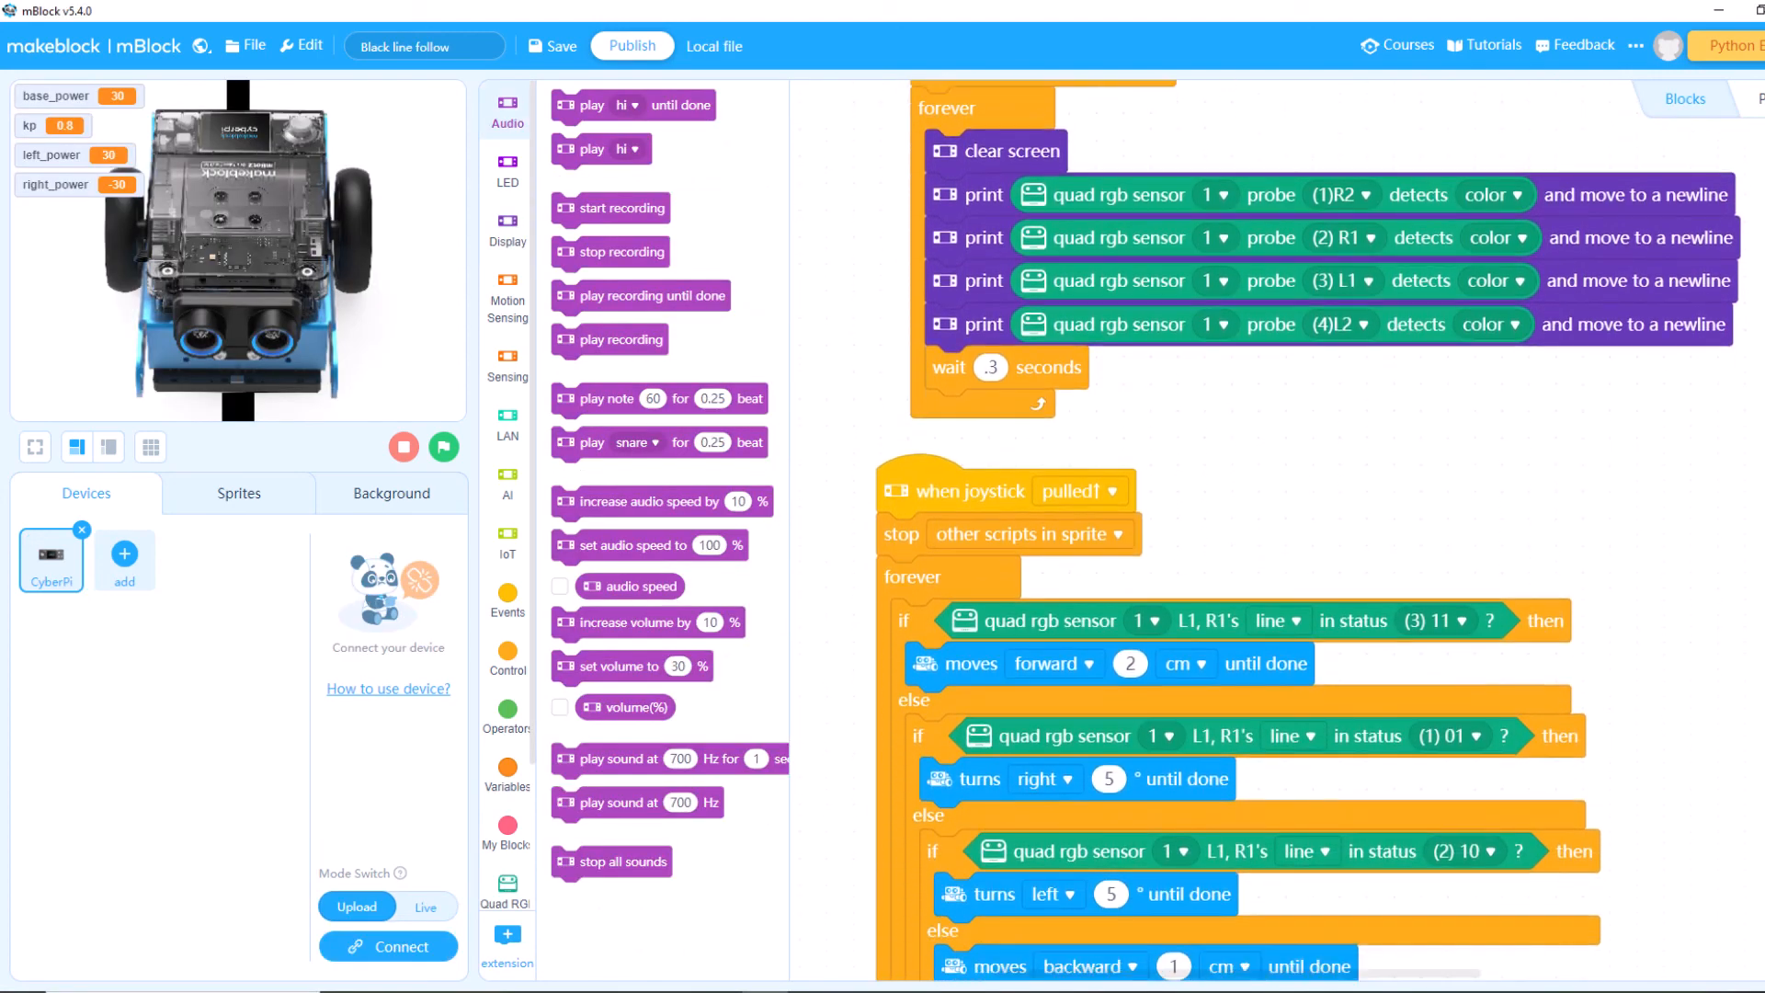